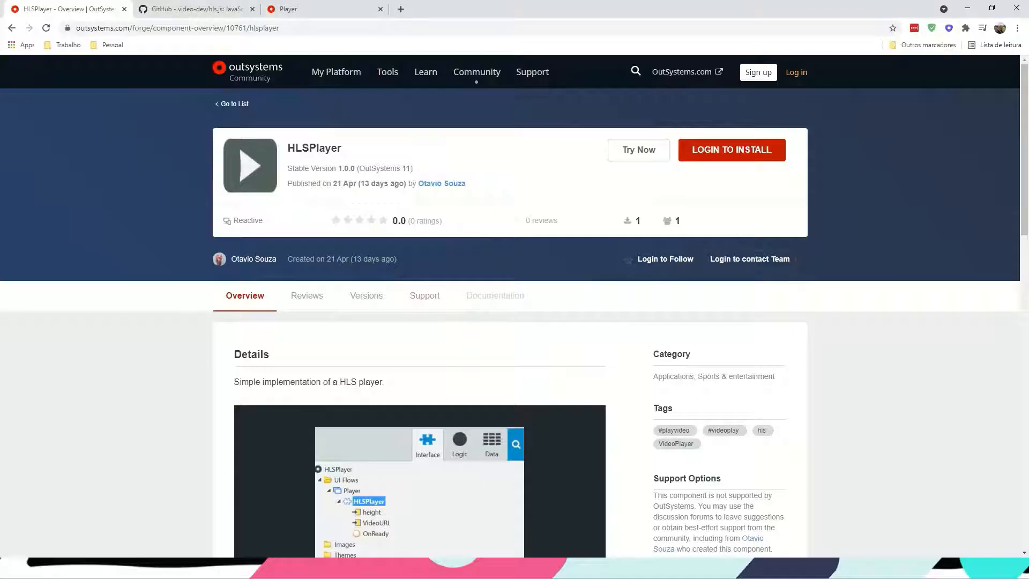
# Step: Review the demo app playing the HLS video and the hls.js repository page
pyautogui.click(321, 9)
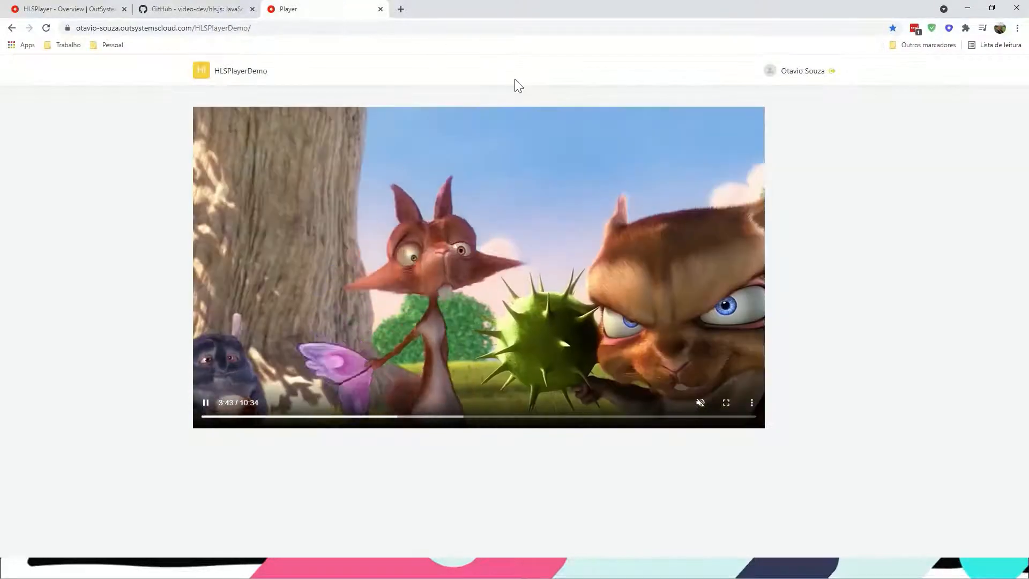
pyautogui.click(206, 402)
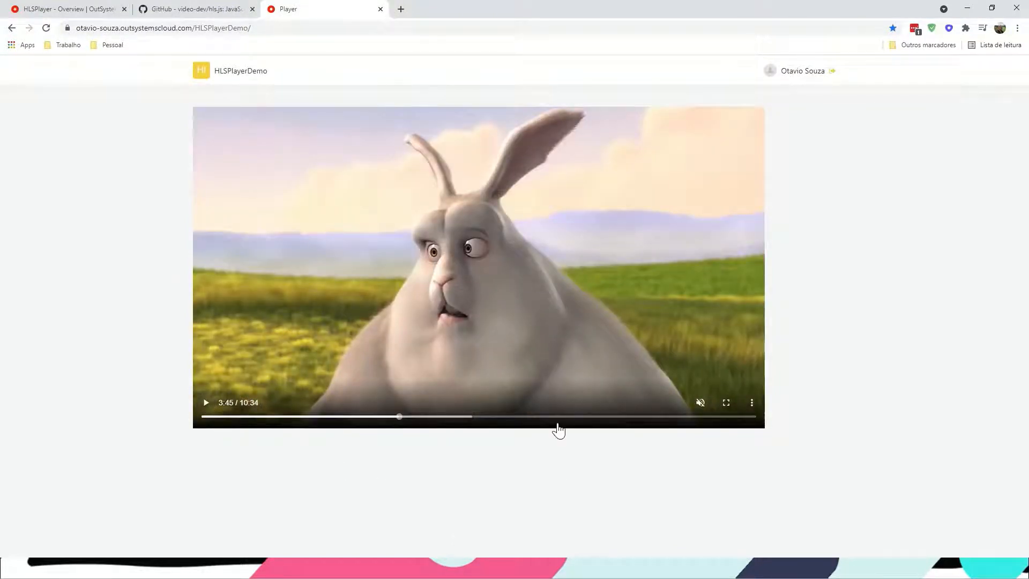
pyautogui.moveTo(578, 439)
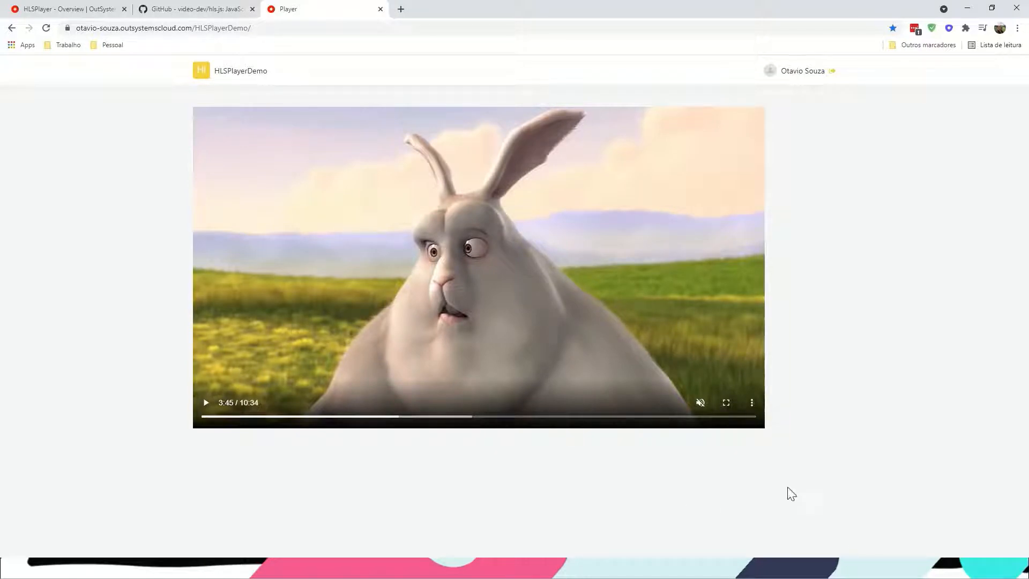
pyautogui.click(194, 9)
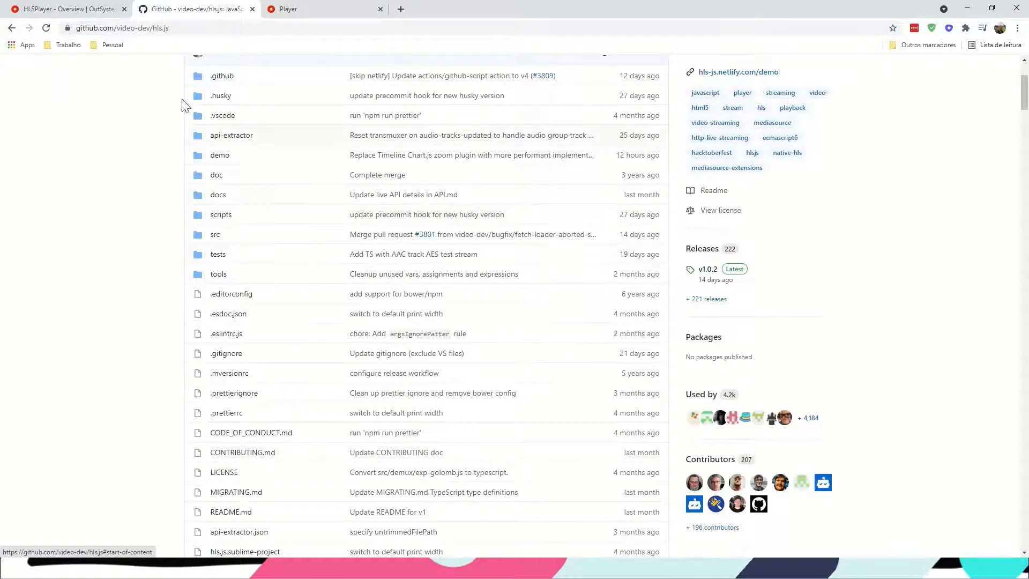
pyautogui.scroll(-3)
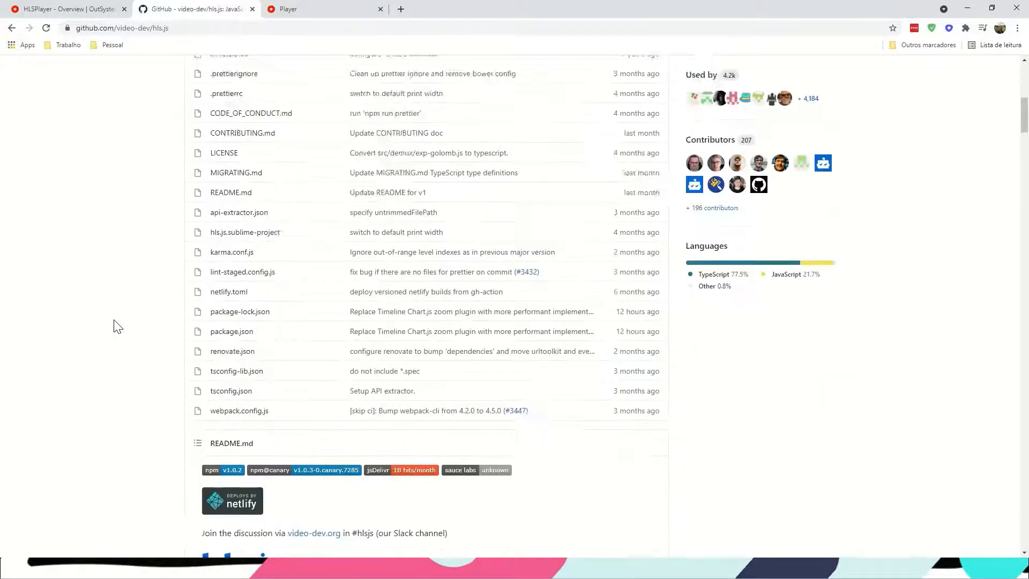
pyautogui.scroll(-3)
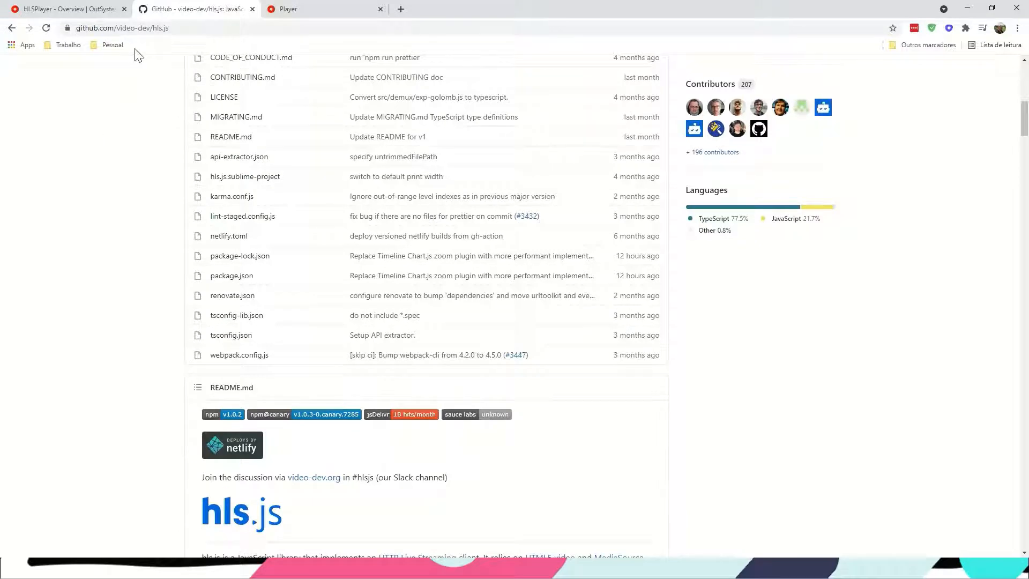
pyautogui.click(63, 9)
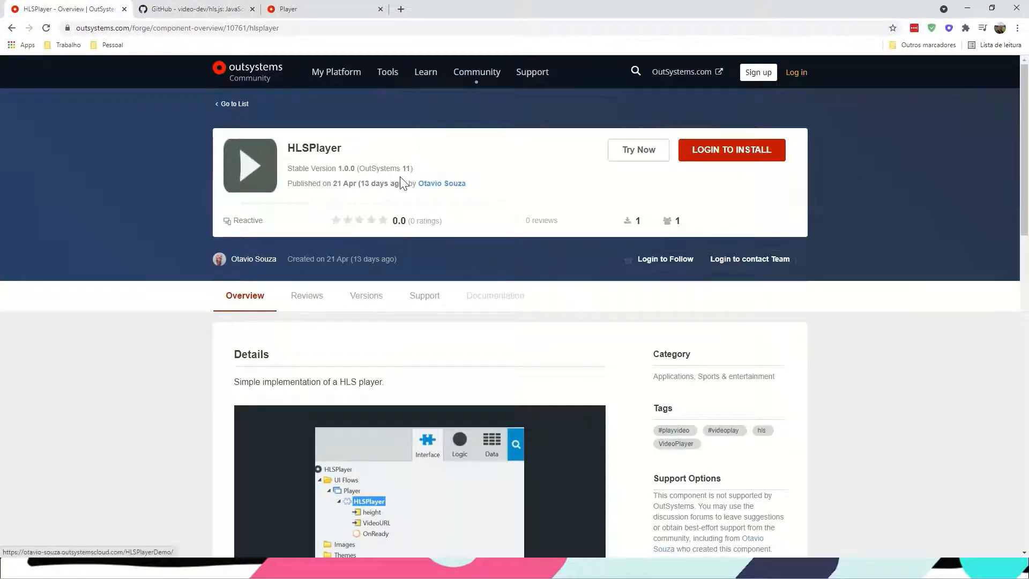
pyautogui.moveTo(651, 163)
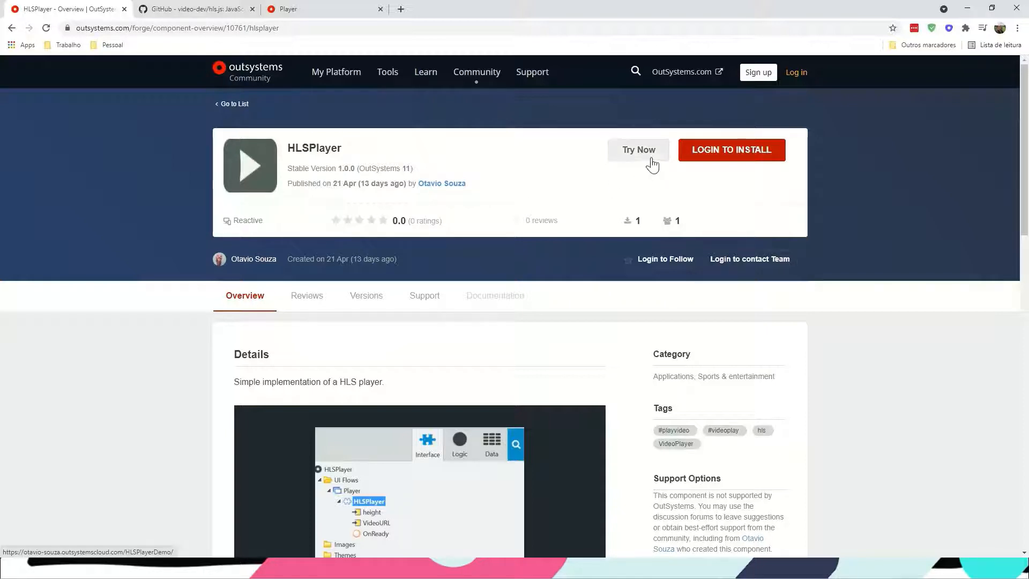
pyautogui.moveTo(638, 150)
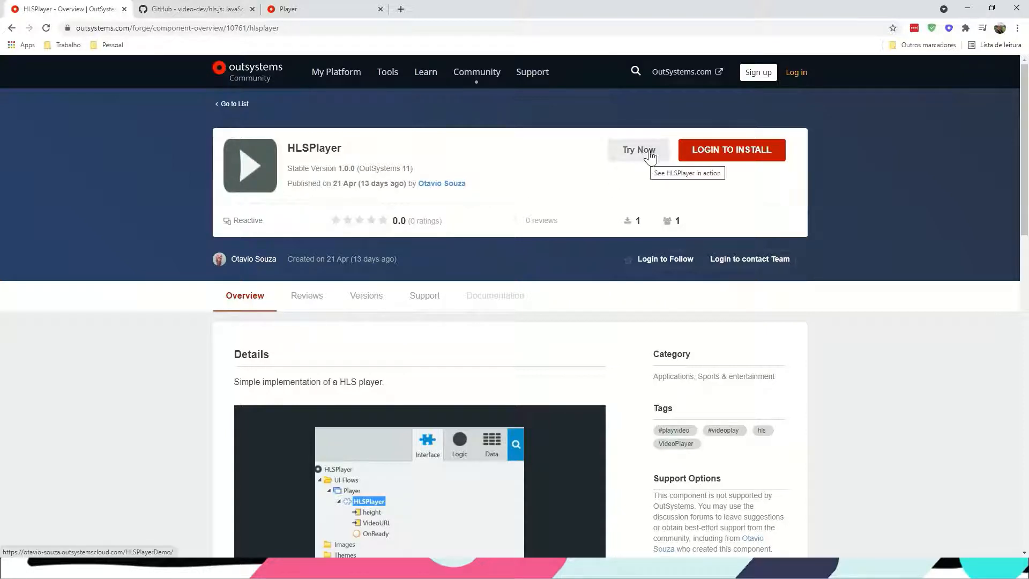
pyautogui.moveTo(539, 171)
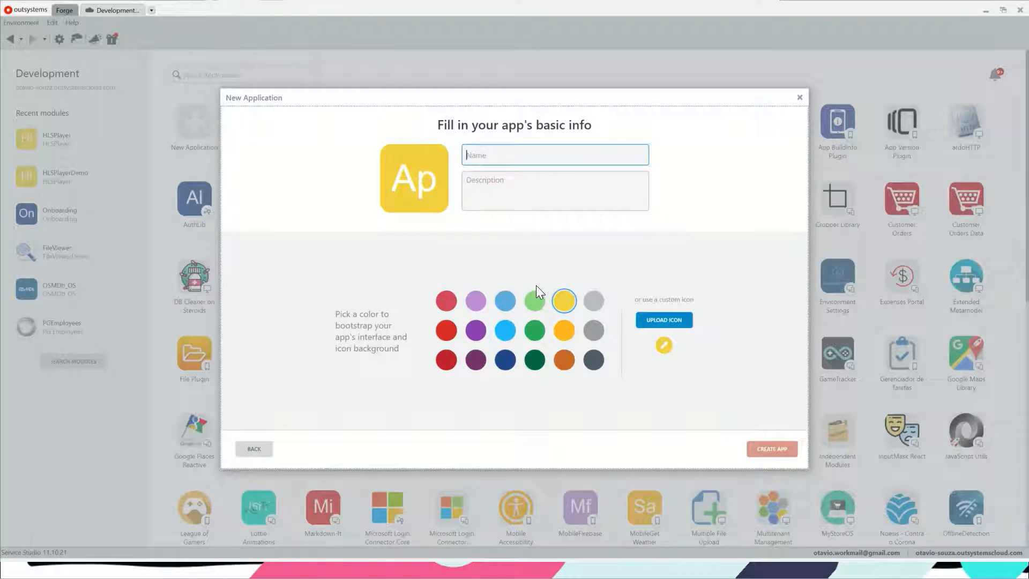
# Step: Create a new application named HLSPlay with a Library module
pyautogui.write('HLSPlay')
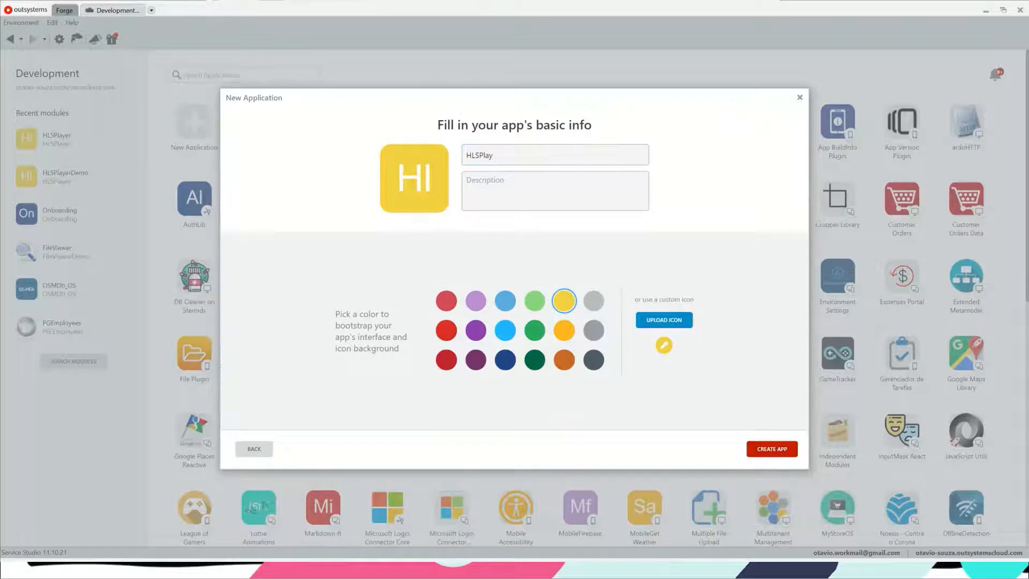
pyautogui.click(770, 448)
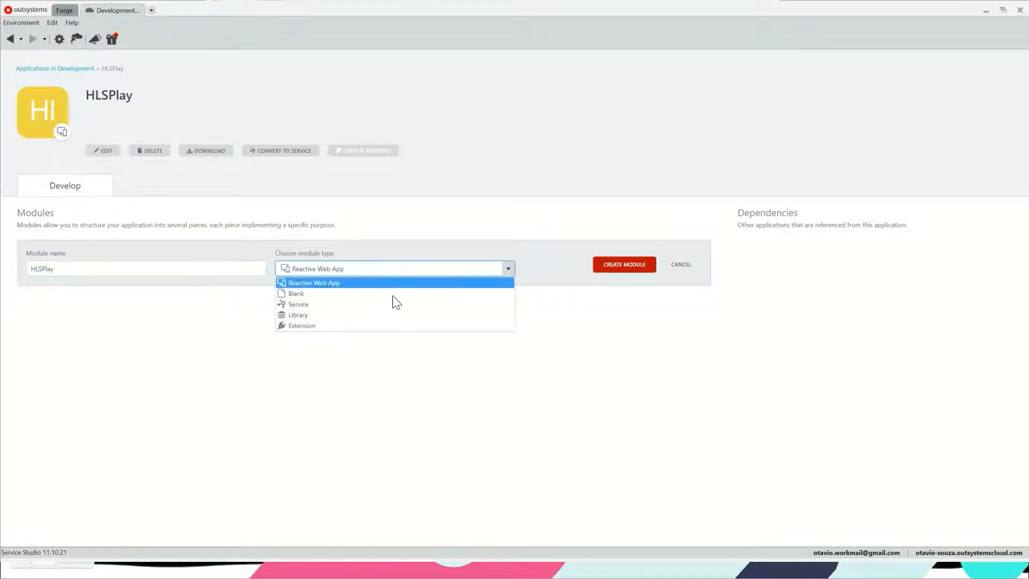
pyautogui.click(298, 314)
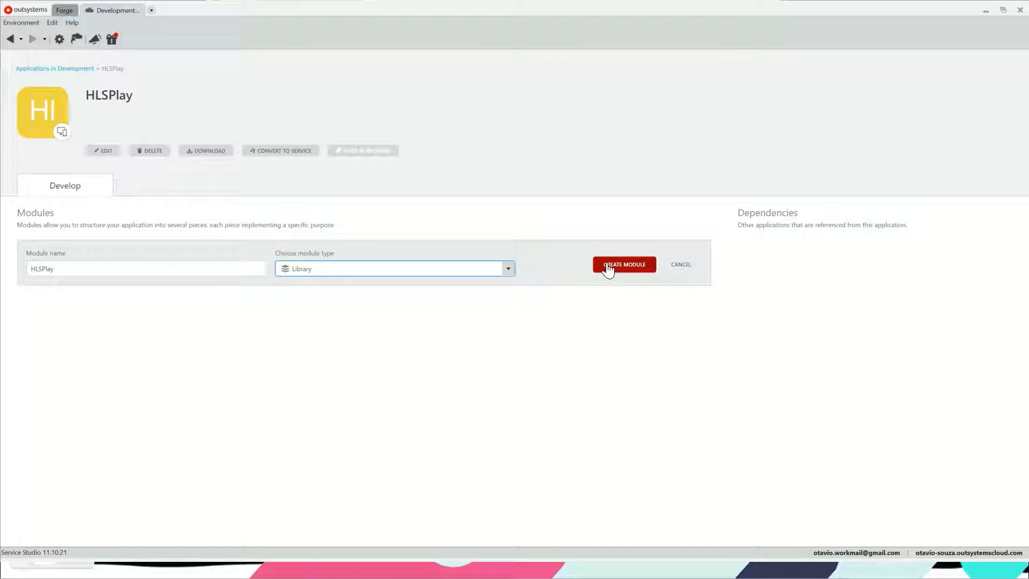
pyautogui.moveTo(613, 275)
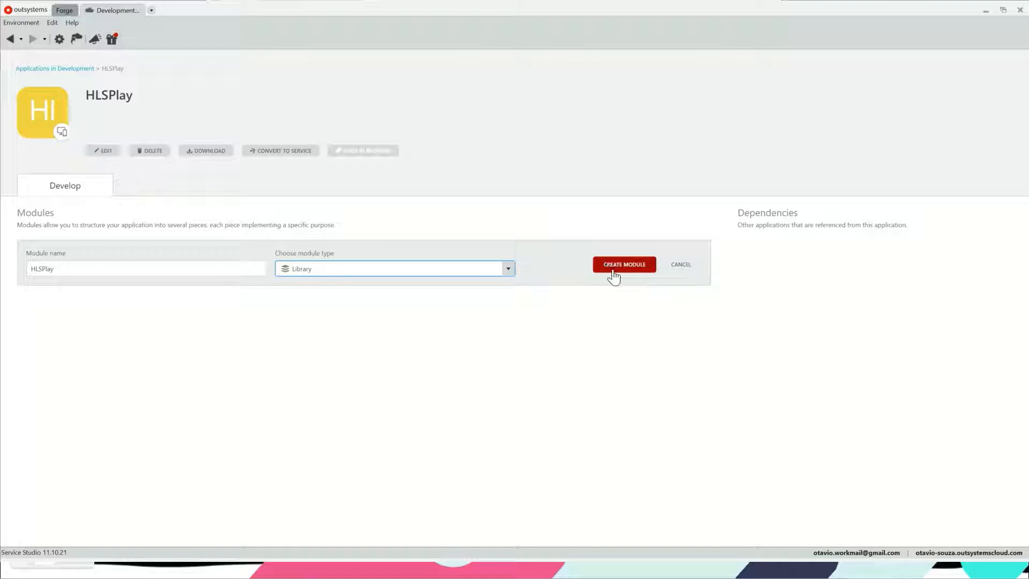
pyautogui.click(624, 264)
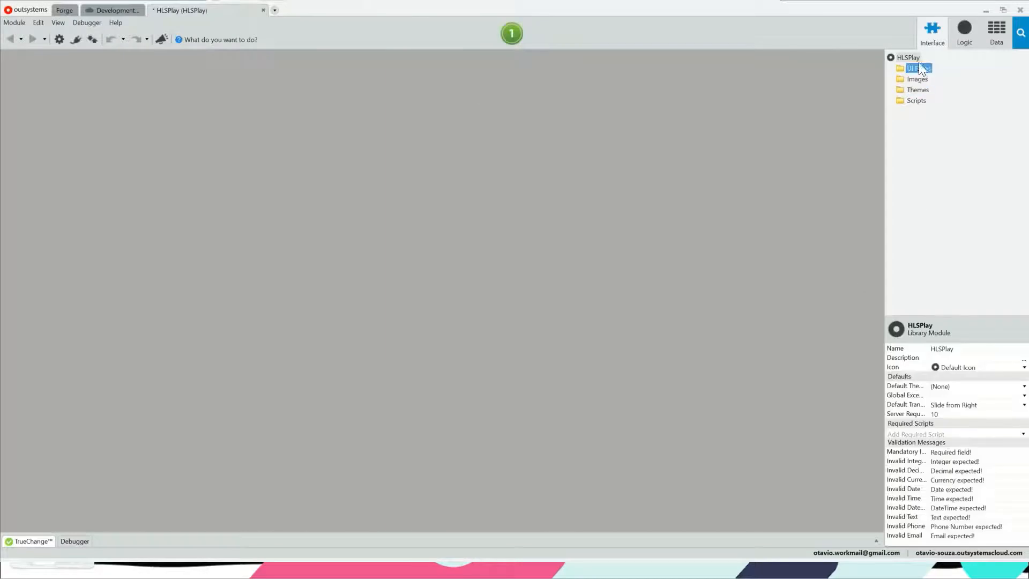
# Step: Add a Player UI flow with Block1 containing an HTML video element named VideoElement
pyautogui.rightClick(918, 68)
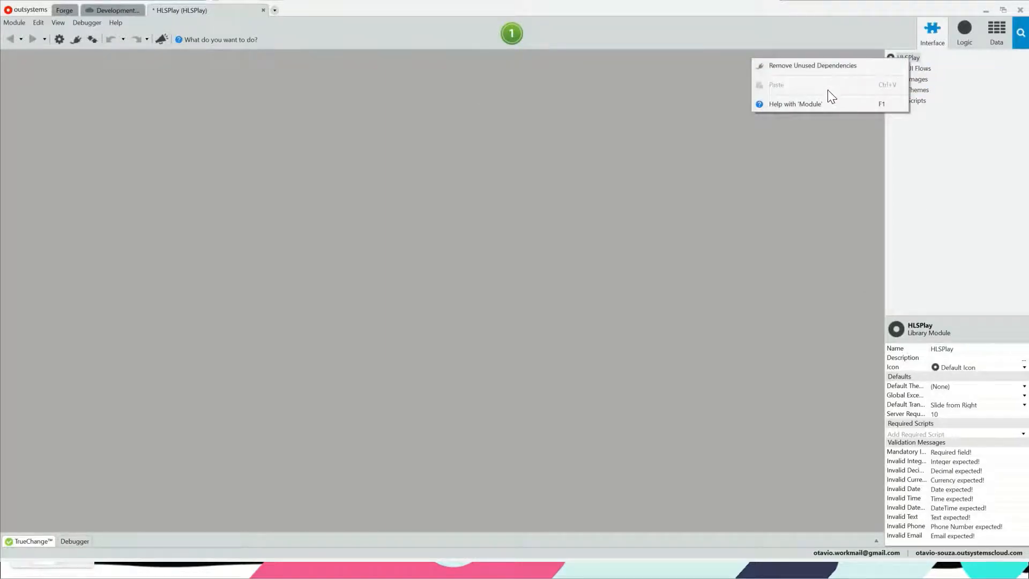
pyautogui.rightClick(918, 68)
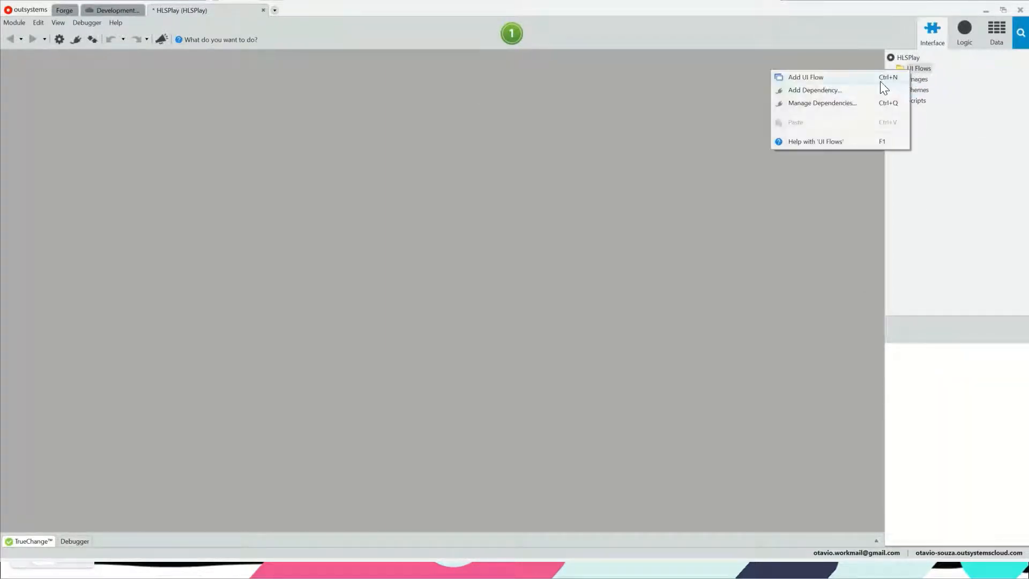
pyautogui.click(806, 77)
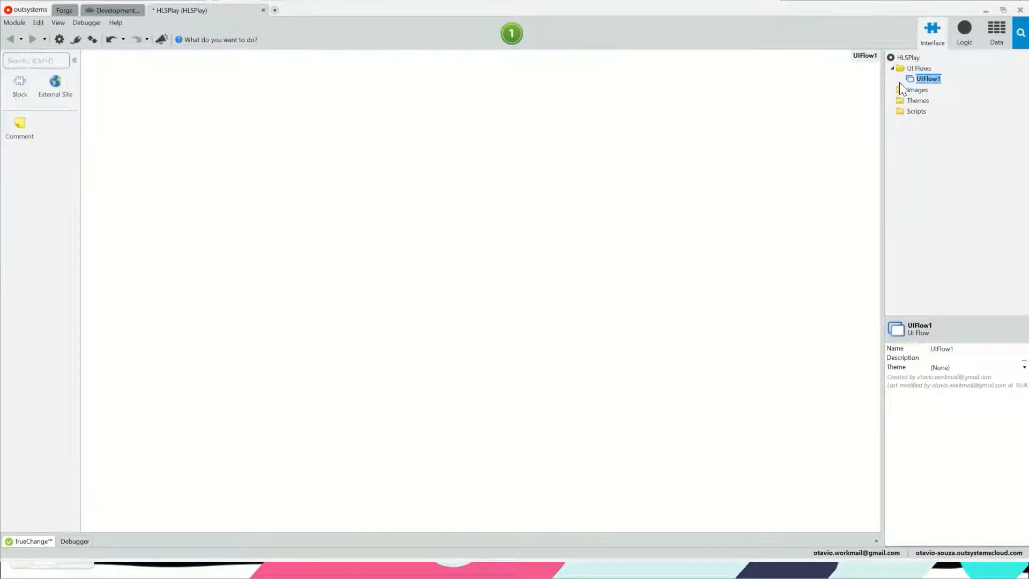
pyautogui.write('Player')
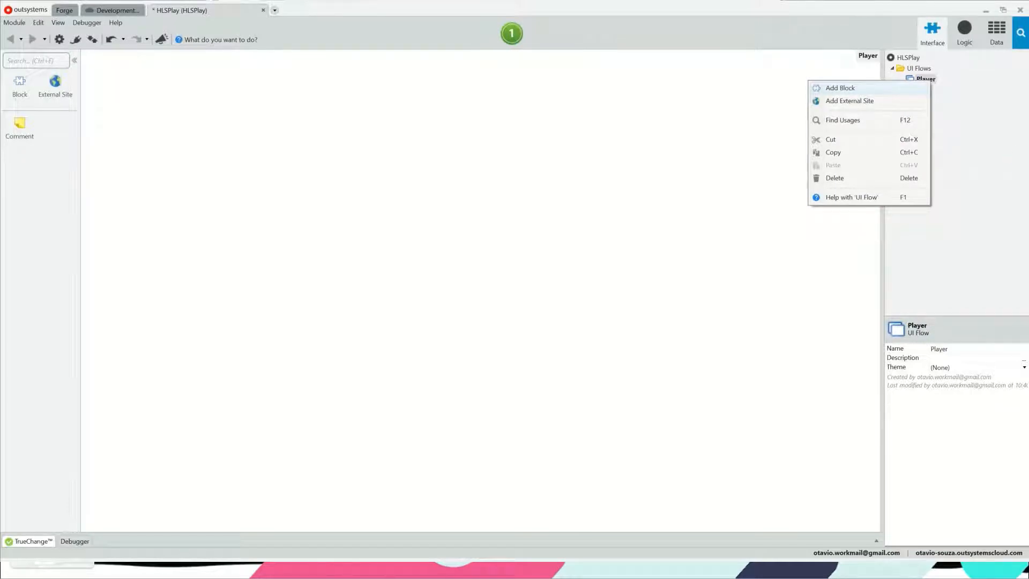
pyautogui.click(840, 87)
pyautogui.write('html')
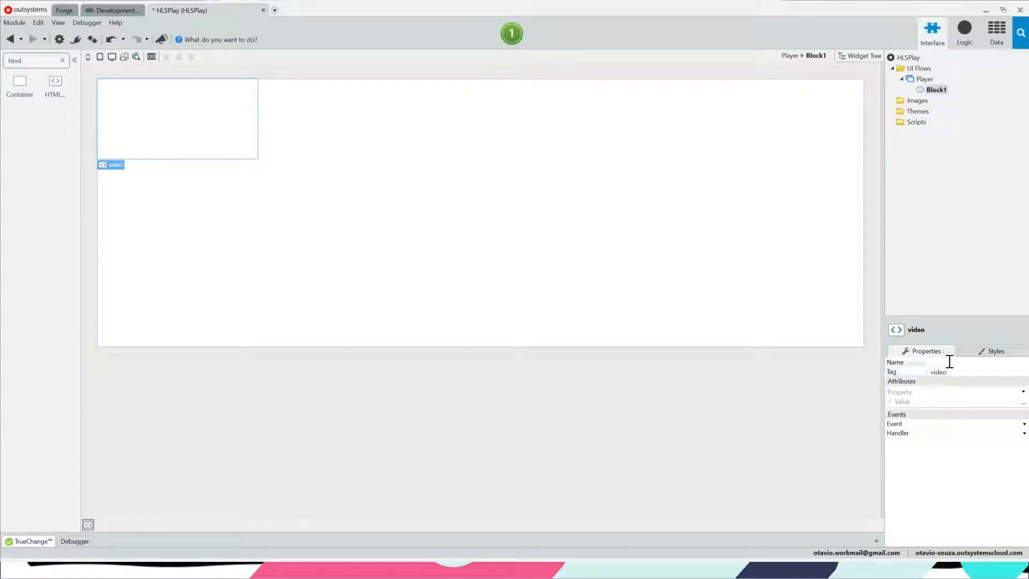
pyautogui.write('VideoElement')
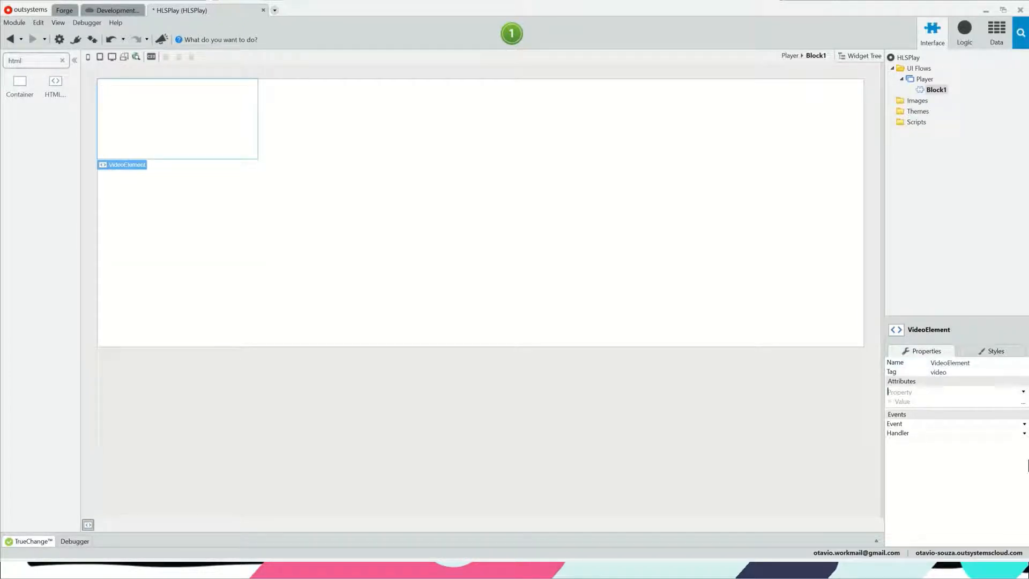
pyautogui.moveTo(847, 512)
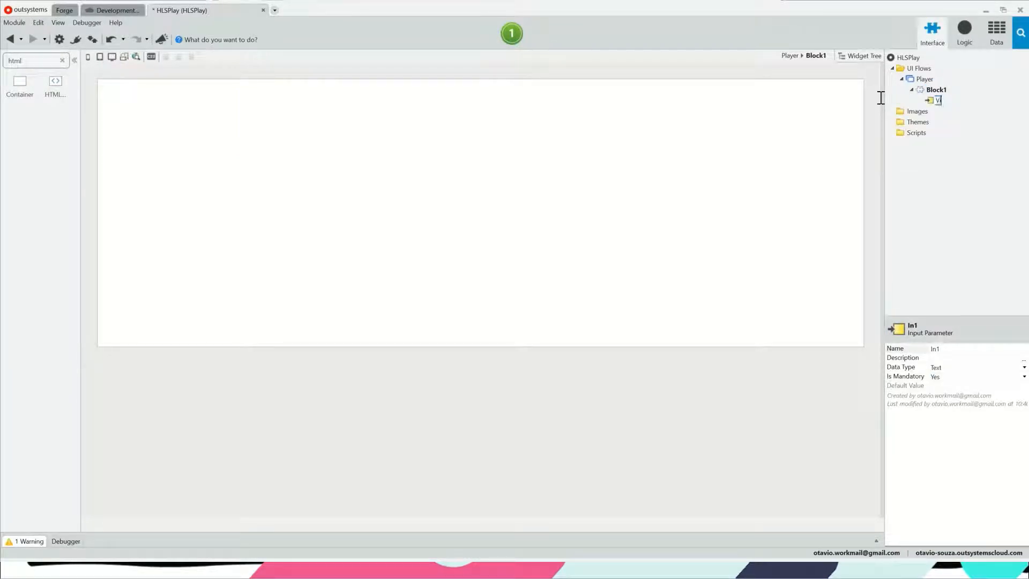
# Step: Give Block1 input parameters VideoURL and height, with height Text defaulting to 600
pyautogui.write('VideoURL')
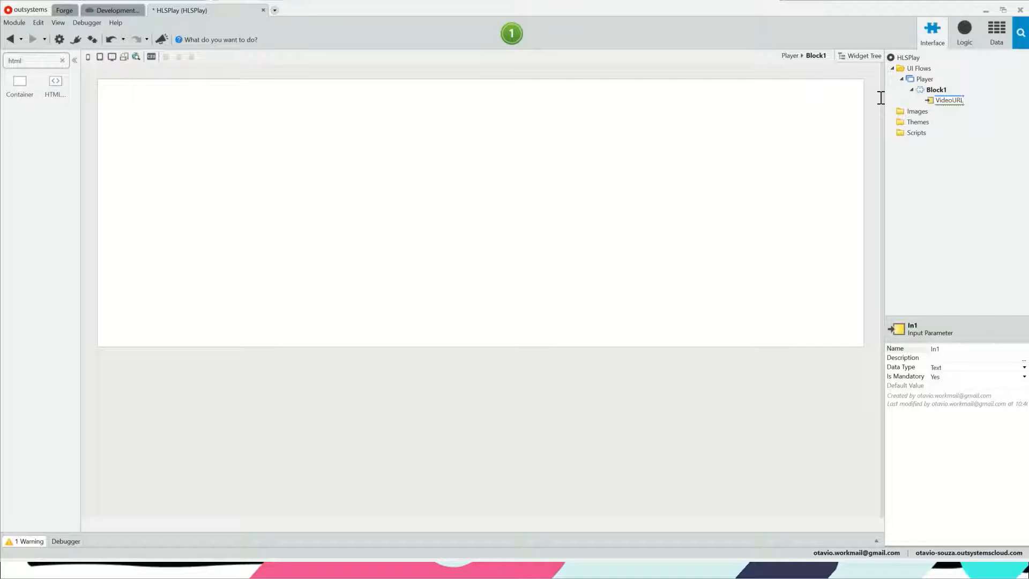
pyautogui.click(936, 89)
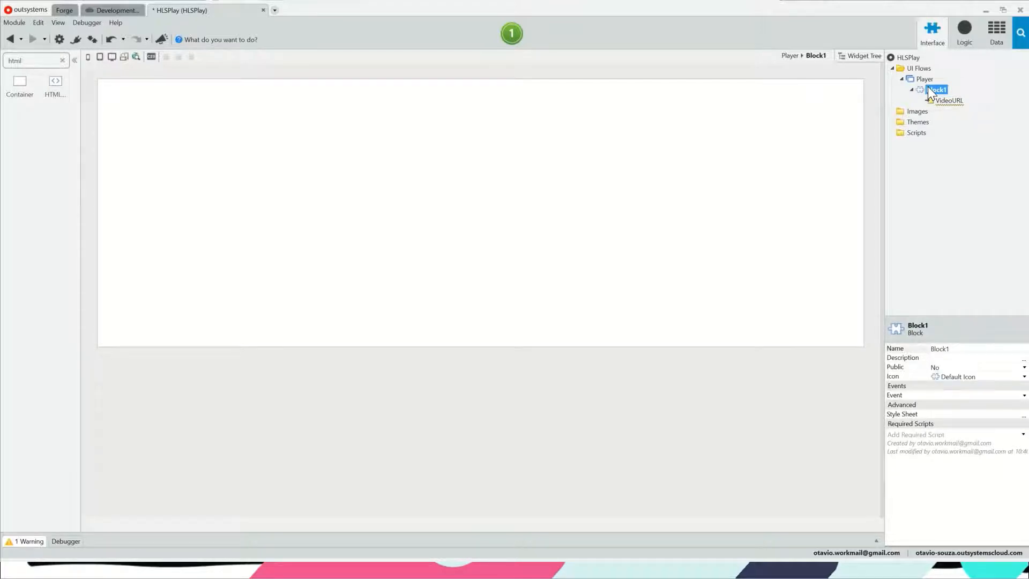
pyautogui.rightClick(936, 89)
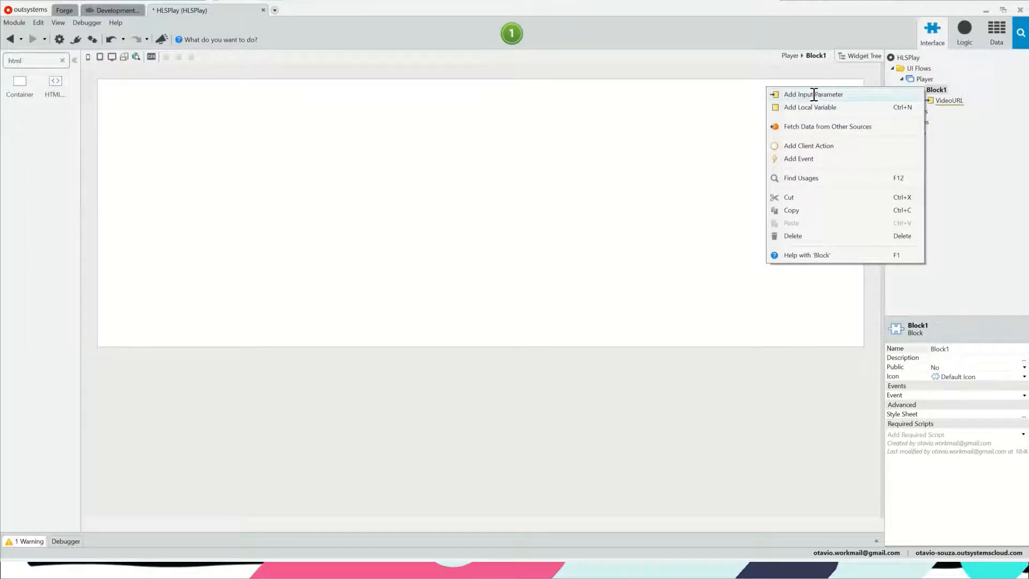
pyautogui.click(813, 94)
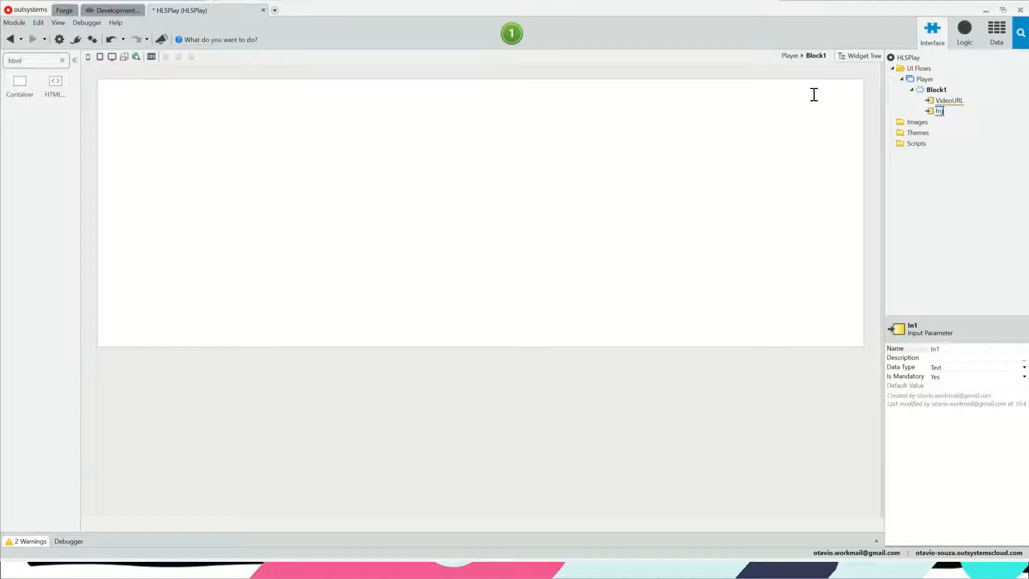
pyautogui.write('height')
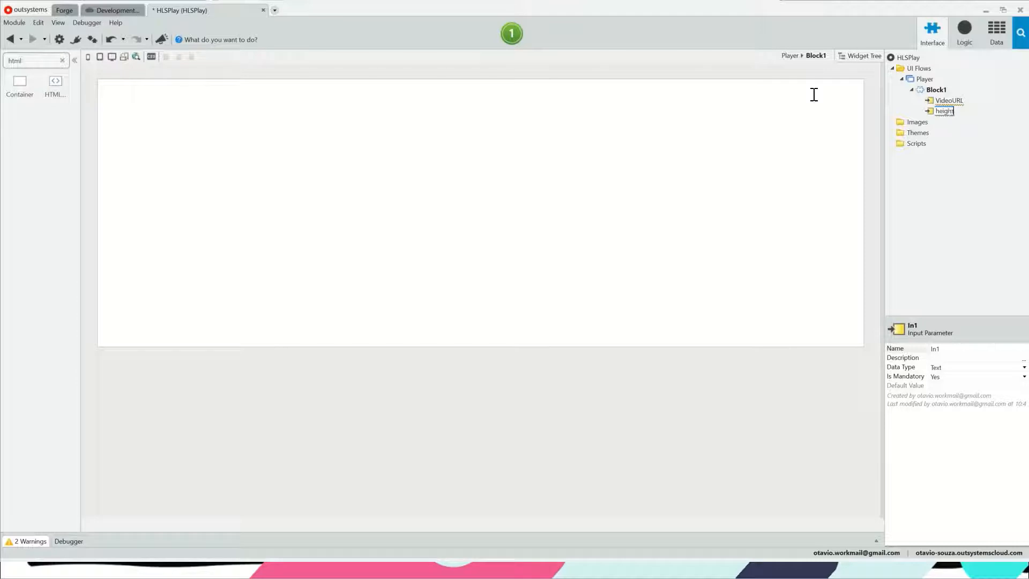
pyautogui.moveTo(996, 546)
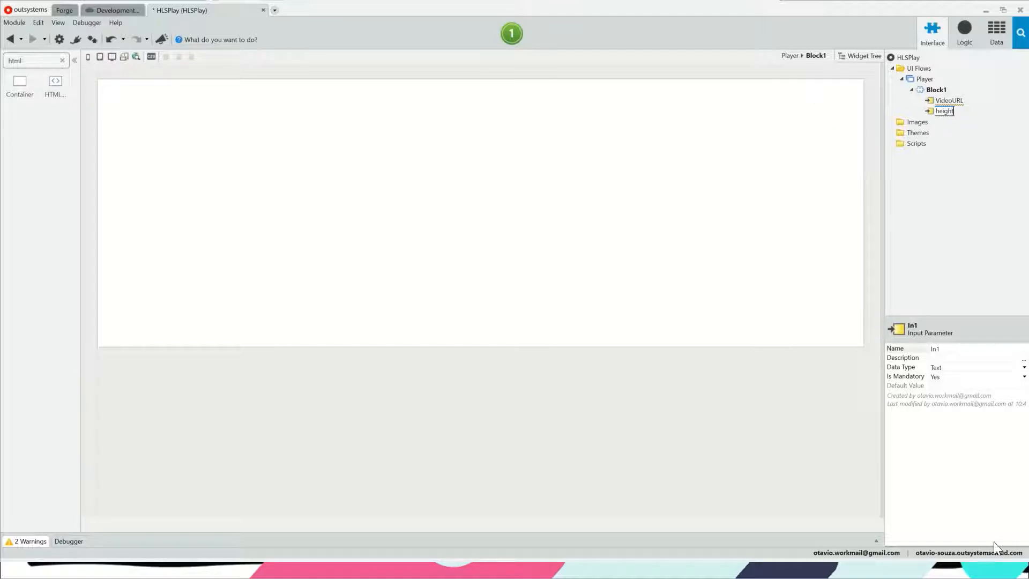
pyautogui.click(943, 110)
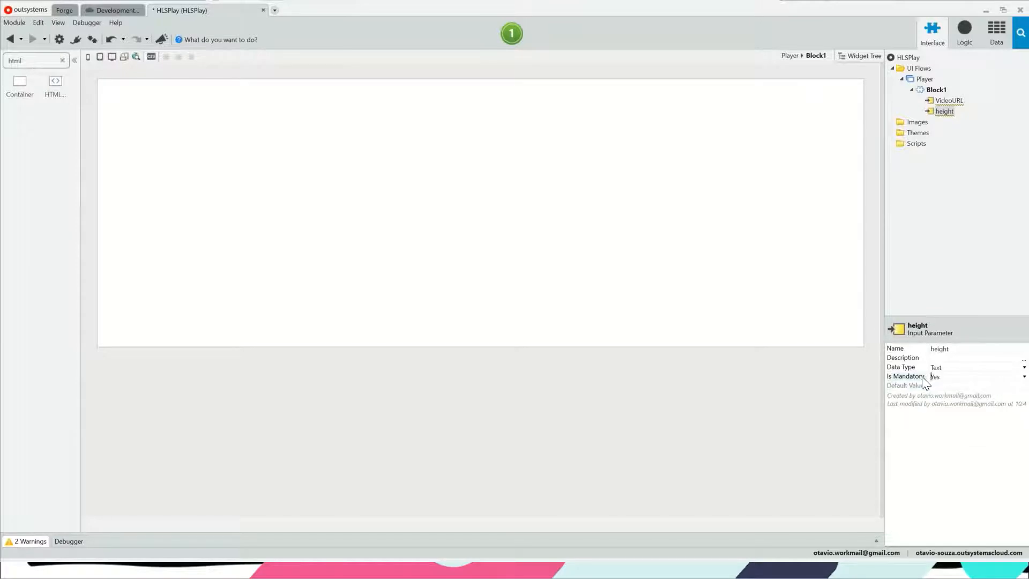
pyautogui.write('600')
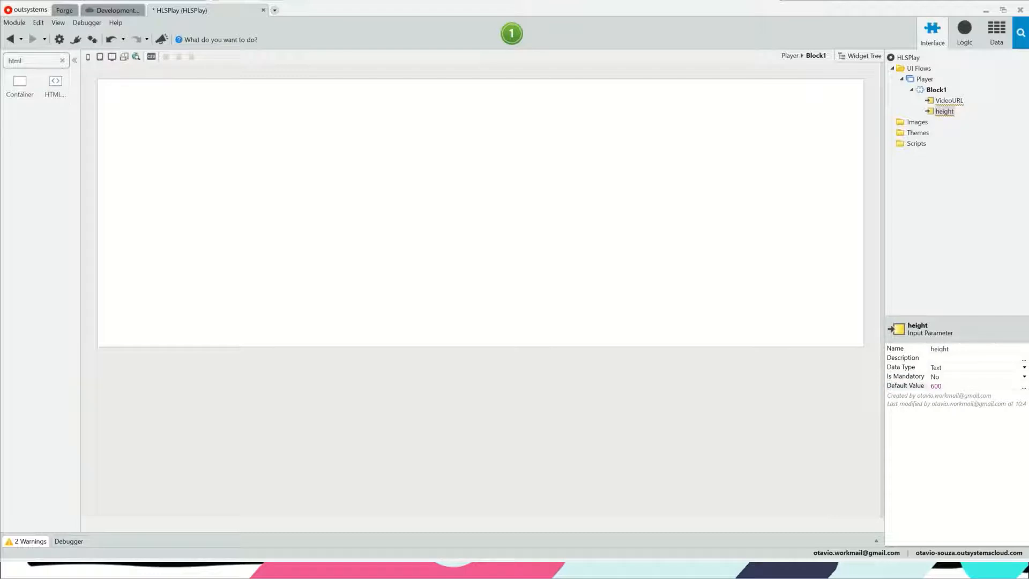
pyautogui.click(935, 89)
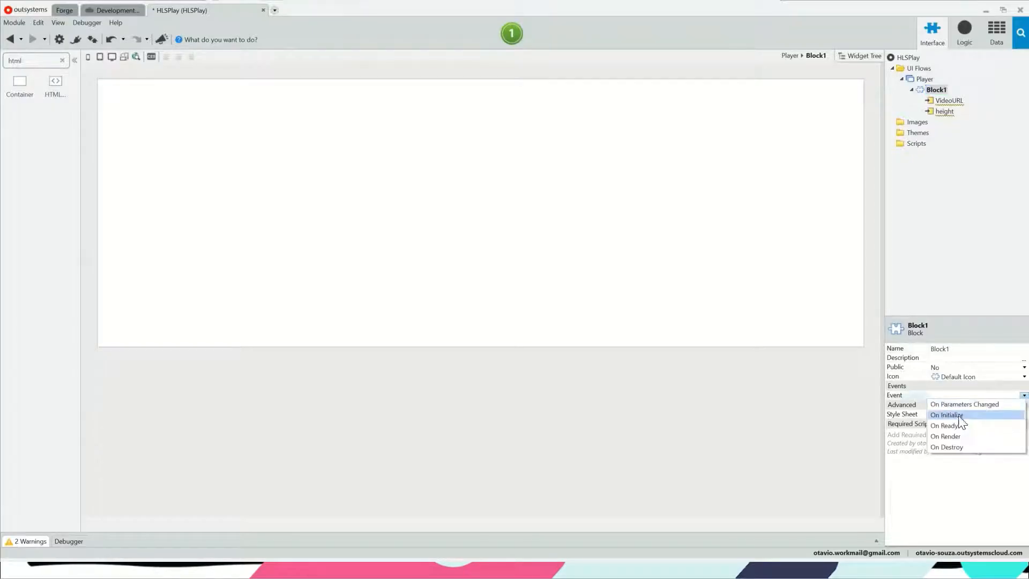
# Step: Create Block1's OnReady handler calling RequireScript with Url /libs/hls.js/1.0.0/hls.min.js
pyautogui.click(943, 426)
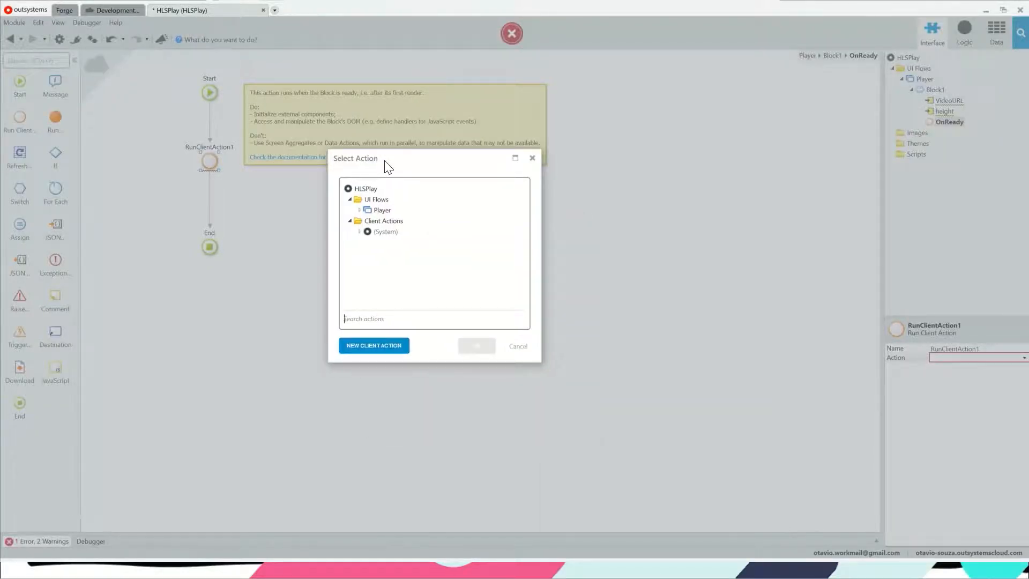
pyautogui.write('requi')
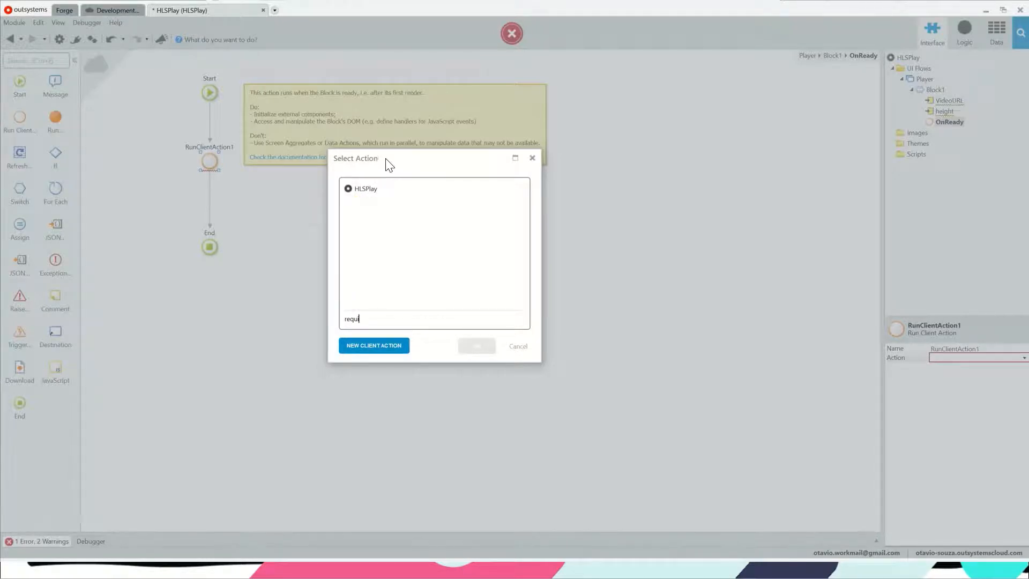
pyautogui.click(516, 346)
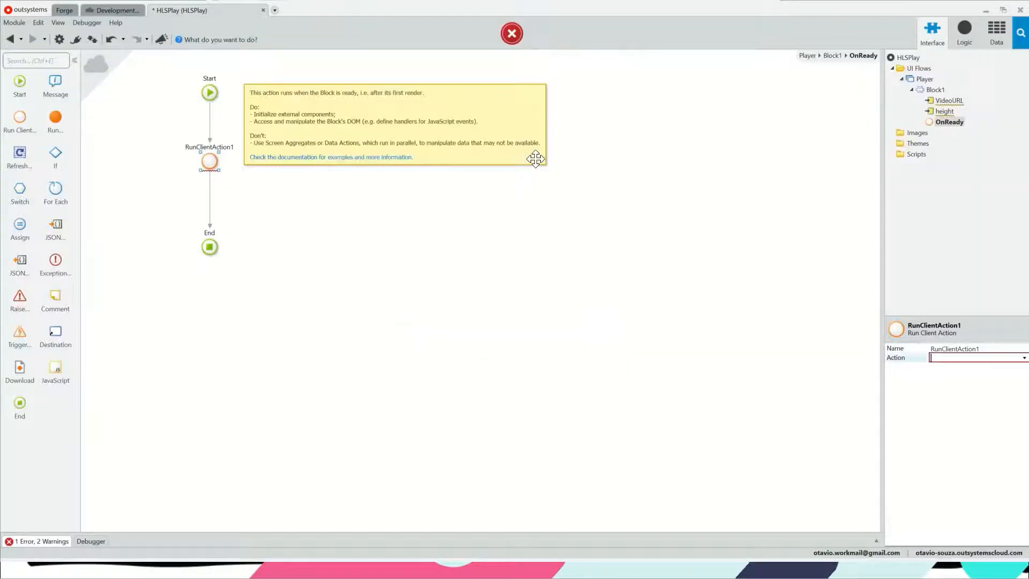
pyautogui.click(75, 39)
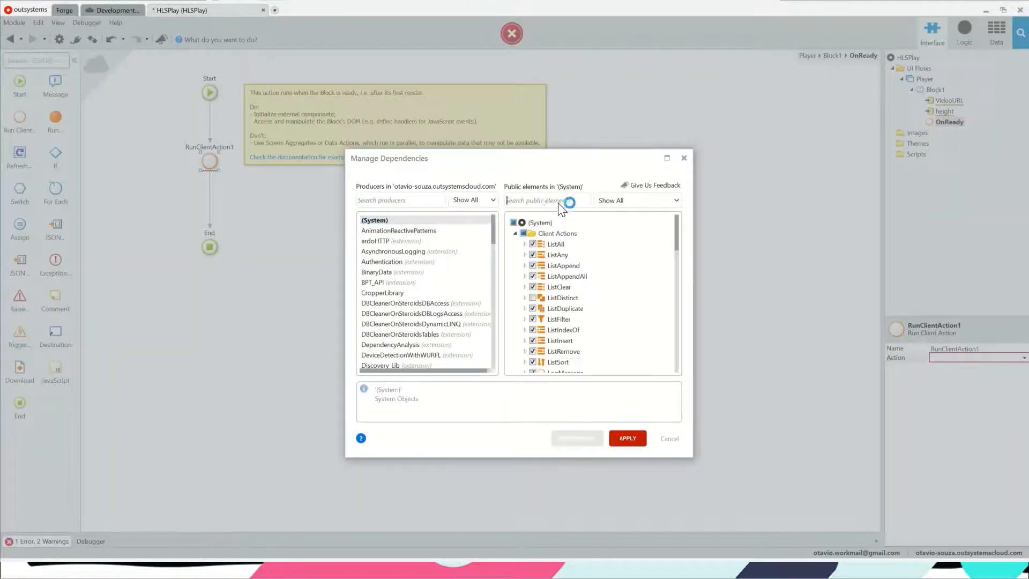
pyautogui.write('req')
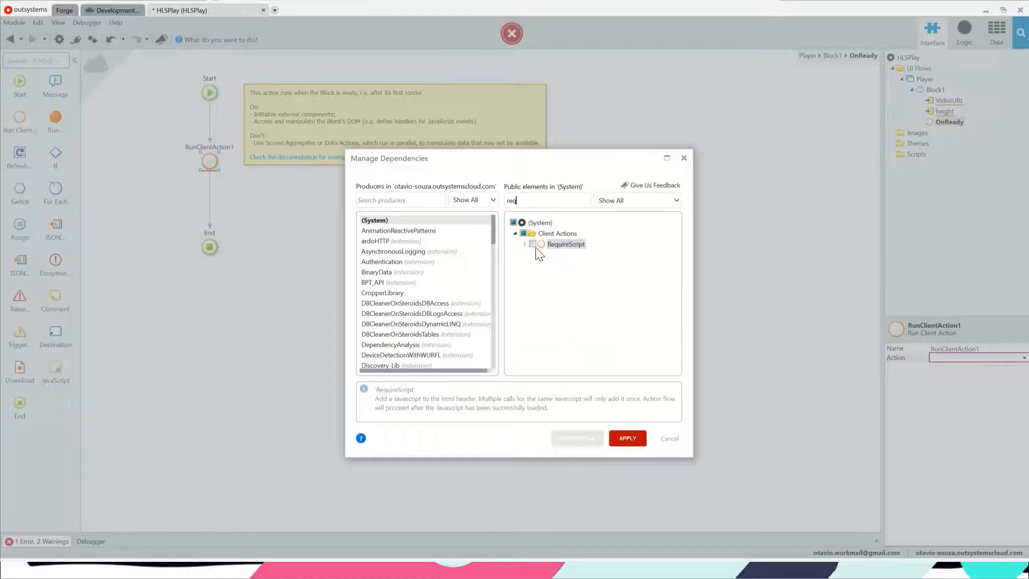
pyautogui.click(533, 244)
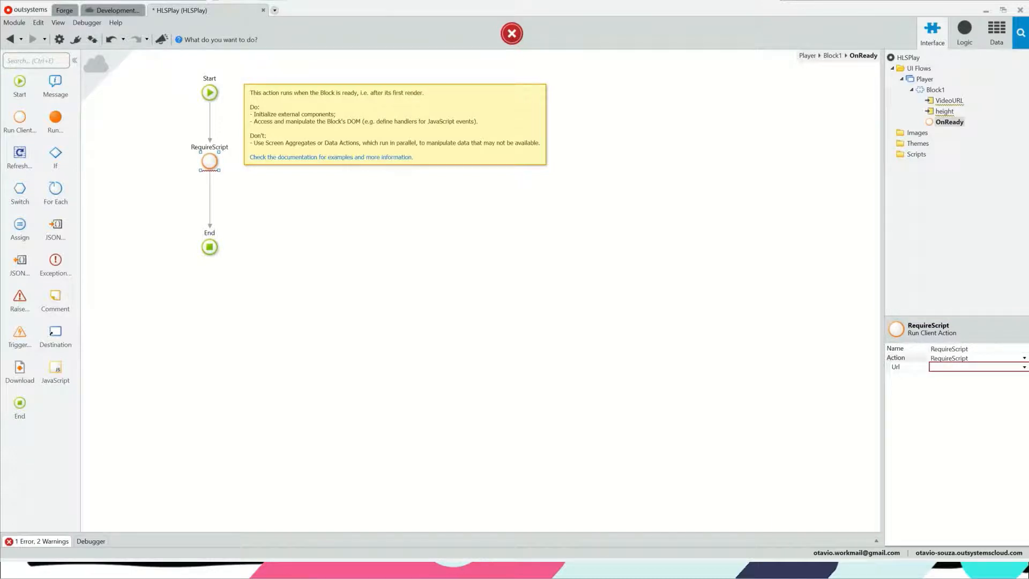
pyautogui.write('/libs/hls.js/1.0.0/hls.min.js')
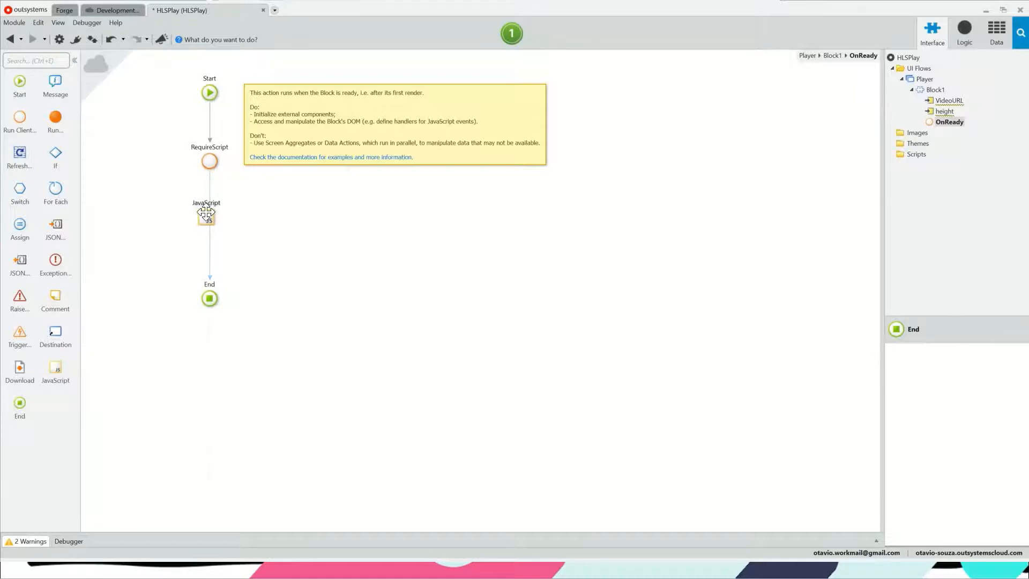
# Step: Add a JavaScript step after RequireScript with an input parameter named VideoURL
pyautogui.click(208, 213)
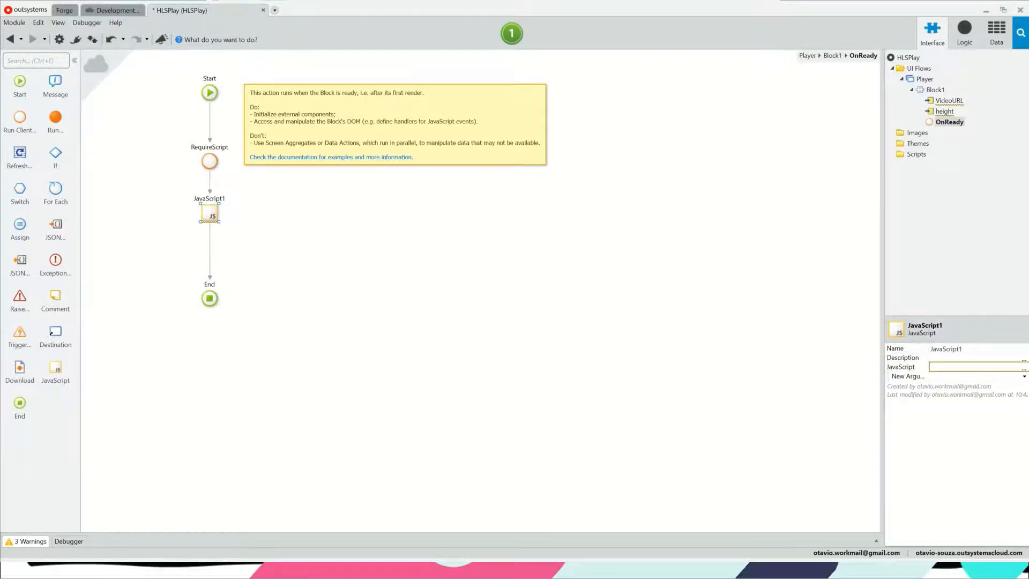
pyautogui.doubleClick(209, 215)
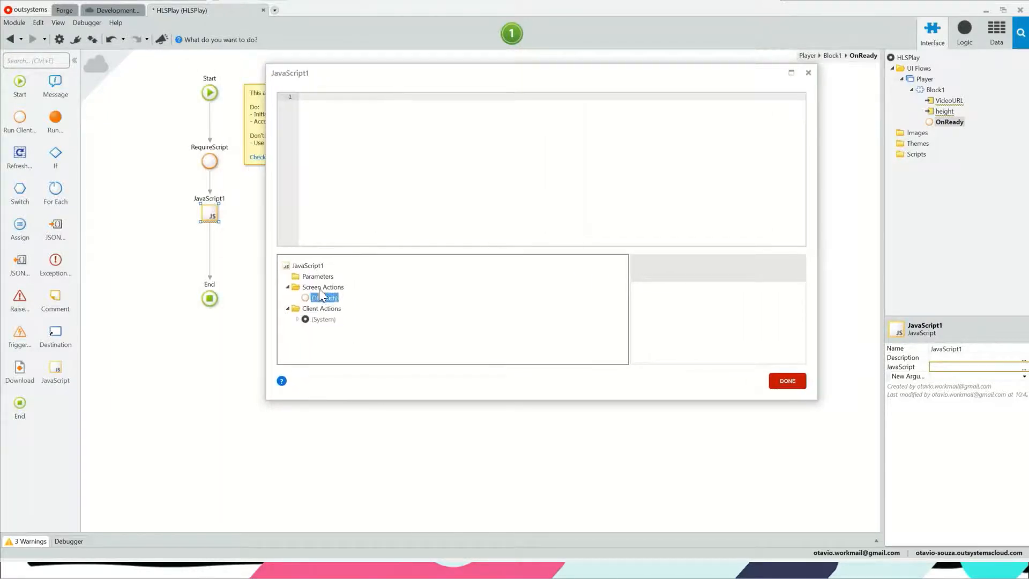
pyautogui.rightClick(317, 275)
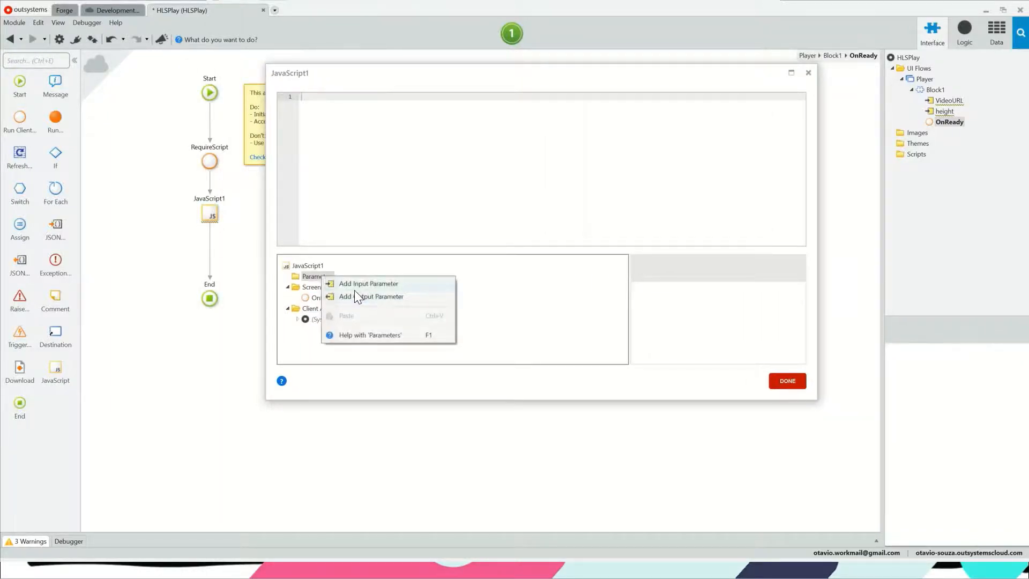
pyautogui.click(367, 283)
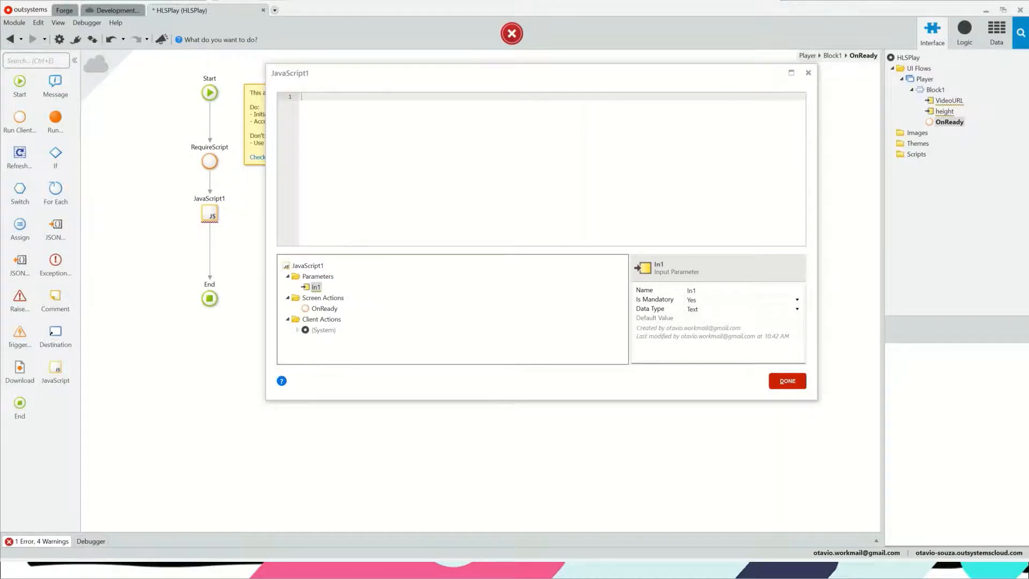
pyautogui.click(324, 308)
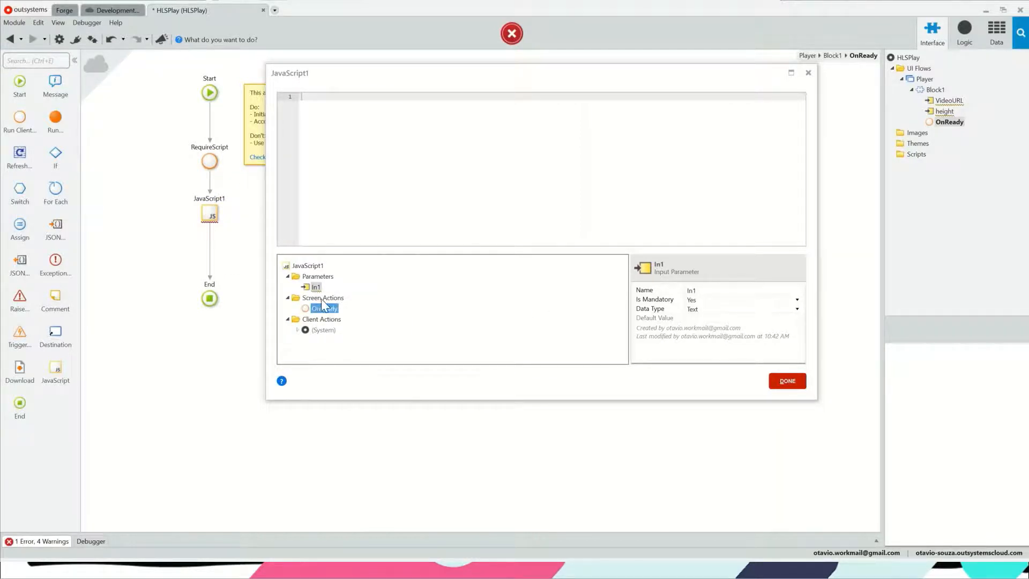
pyautogui.click(318, 275)
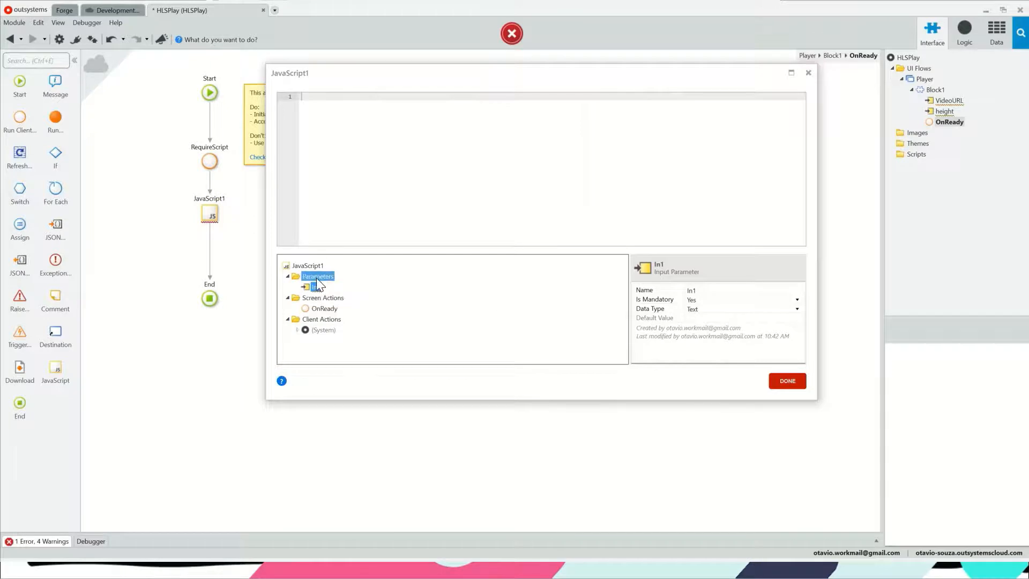
pyautogui.click(315, 287)
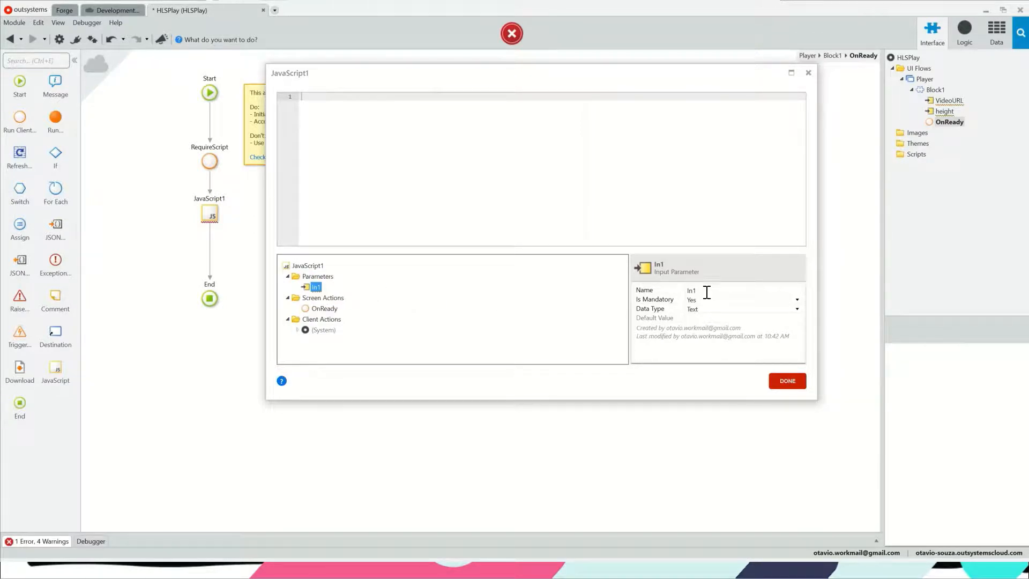
pyautogui.write('Vid')
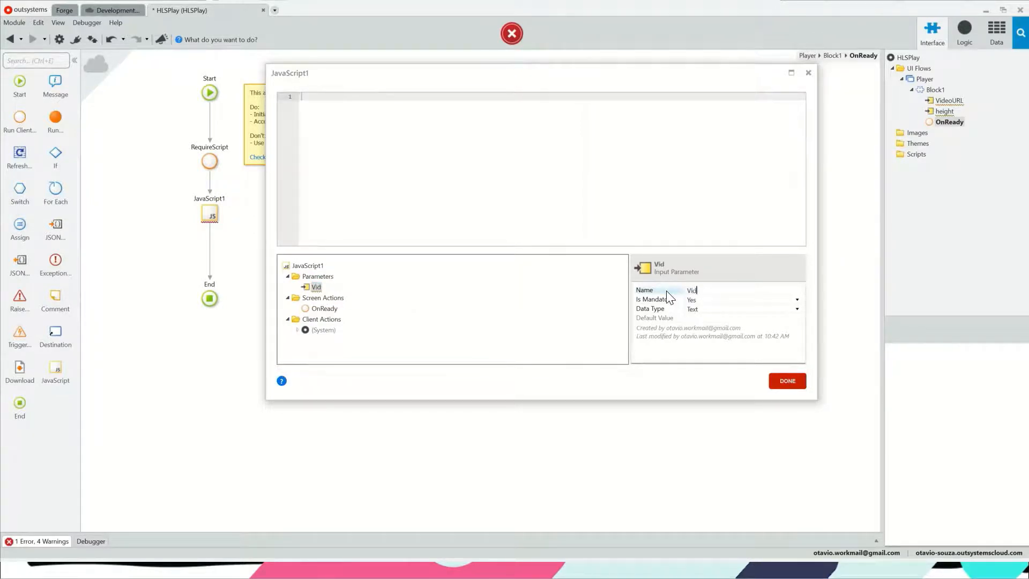
pyautogui.write('VideoURL')
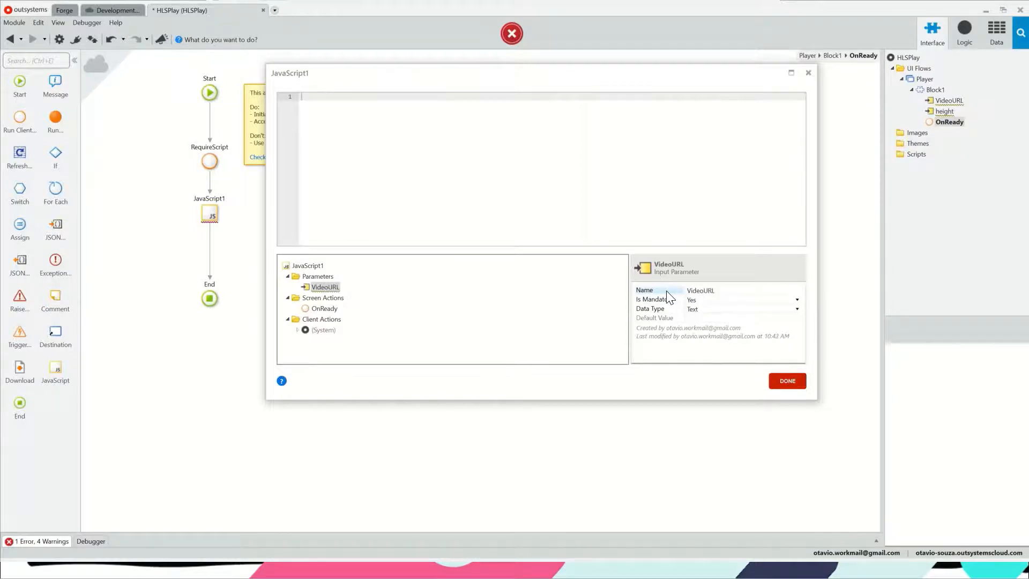
# Step: Add a second input parameter named VideoElement to the JavaScript step
pyautogui.click(317, 276)
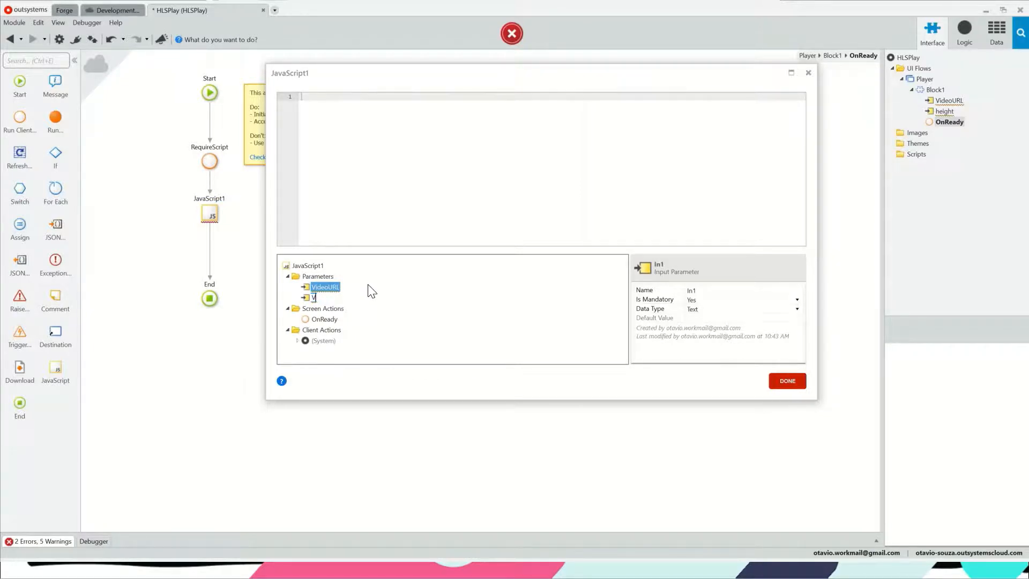
pyautogui.write('VideoElement')
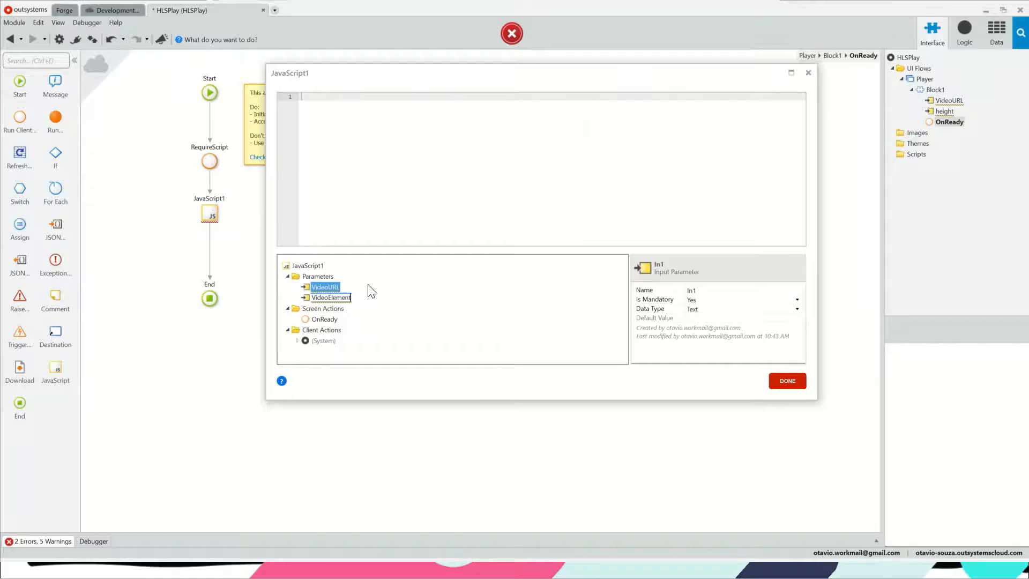
pyautogui.click(331, 297)
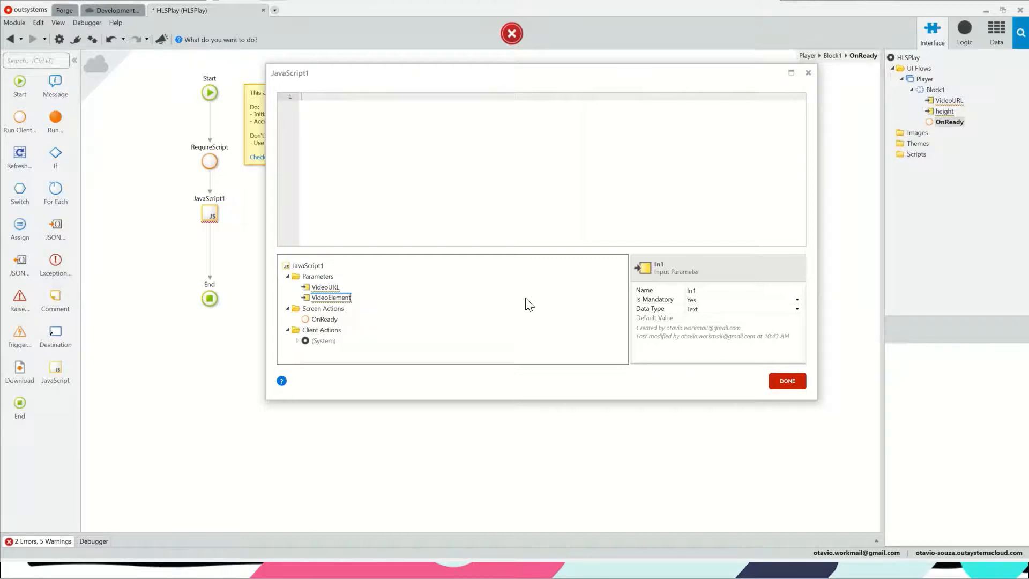
pyautogui.click(331, 297)
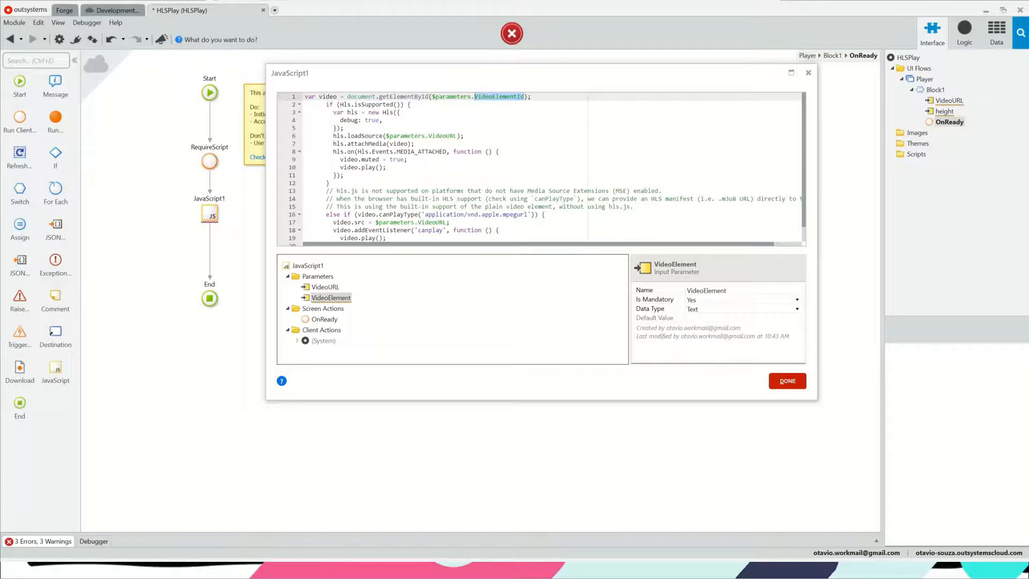
pyautogui.moveTo(325, 311)
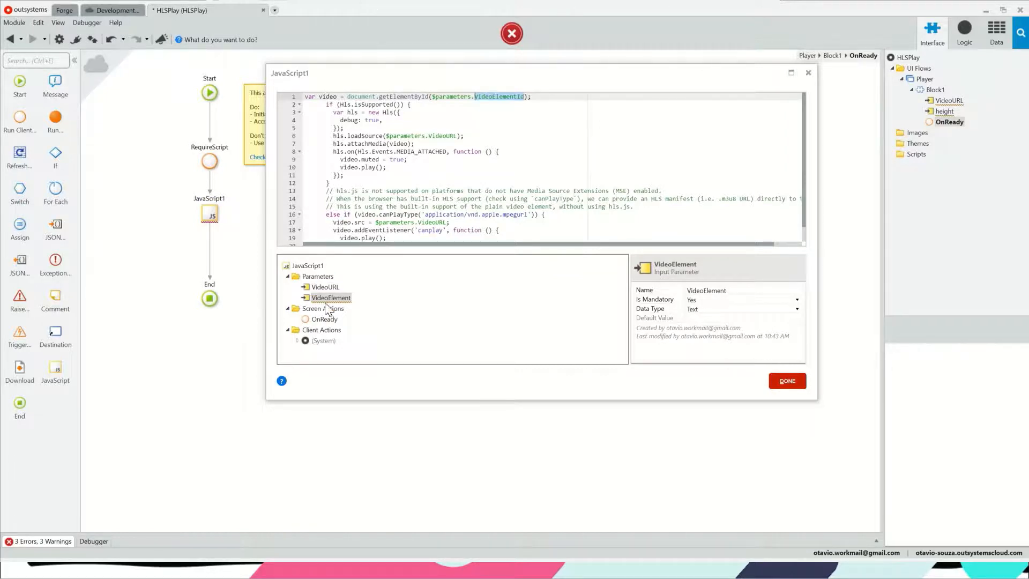
# Step: Rename the script's VideoElement input to VideoElementId and save the hls.js playback code
pyautogui.click(707, 290)
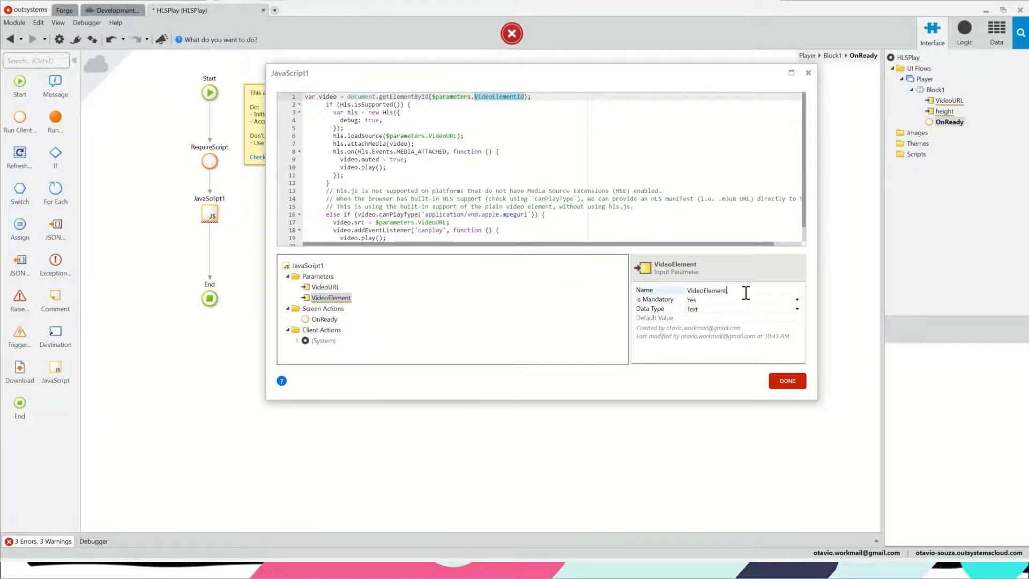
pyautogui.write('Id')
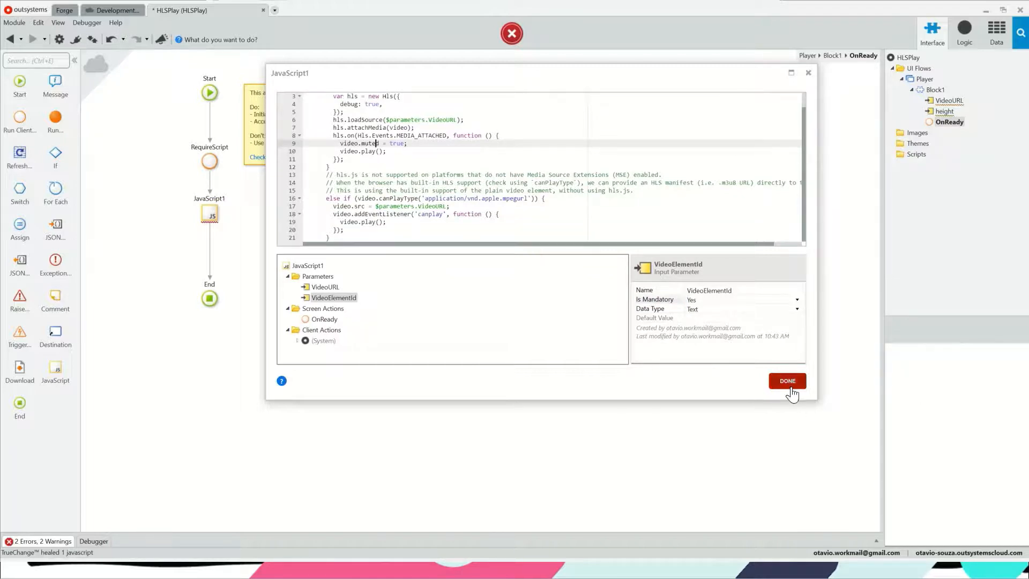
pyautogui.click(786, 380)
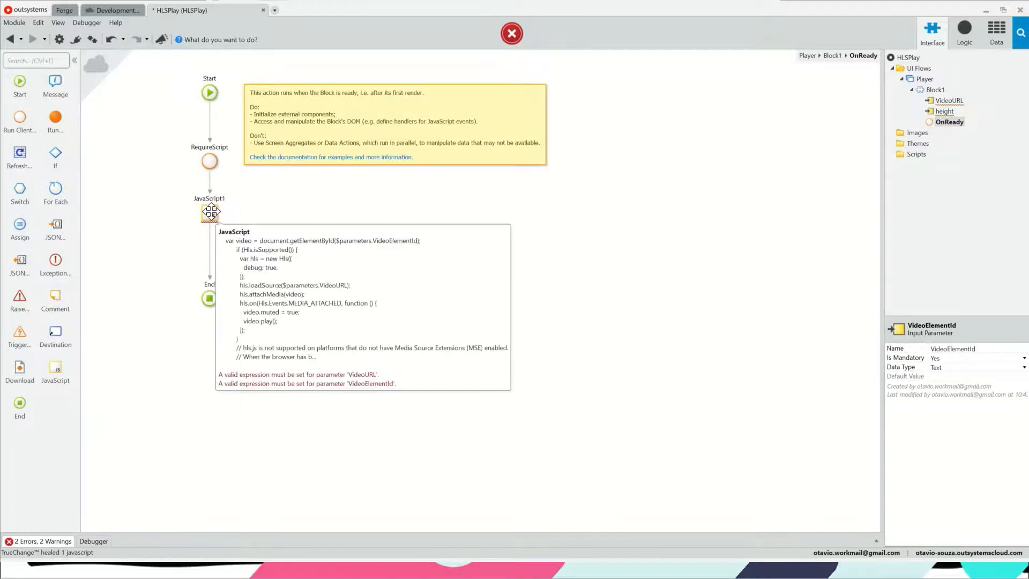
# Step: Bind the script inputs to the block's VideoURL and the VideoElement widget's Id
pyautogui.click(209, 214)
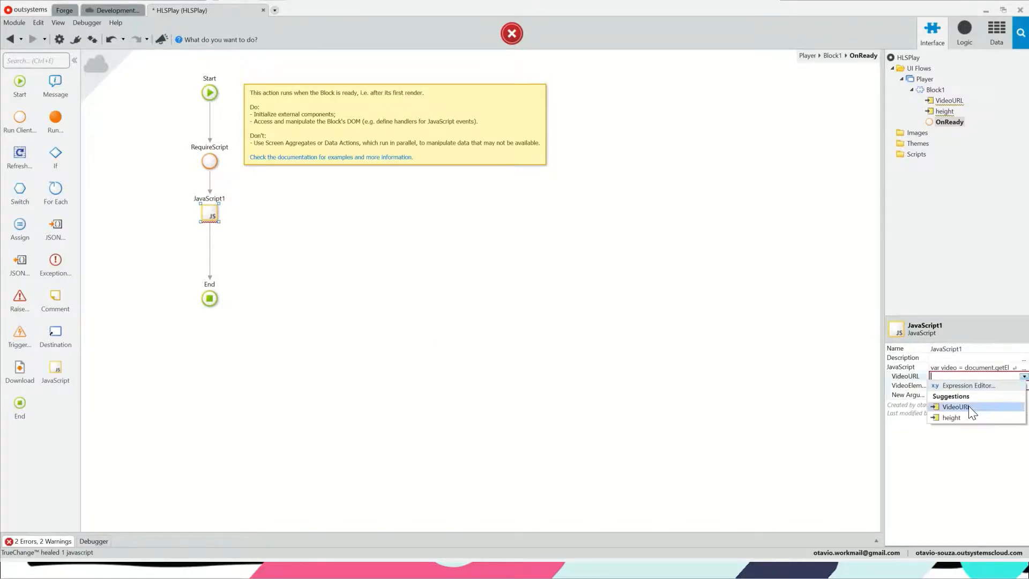
pyautogui.click(954, 406)
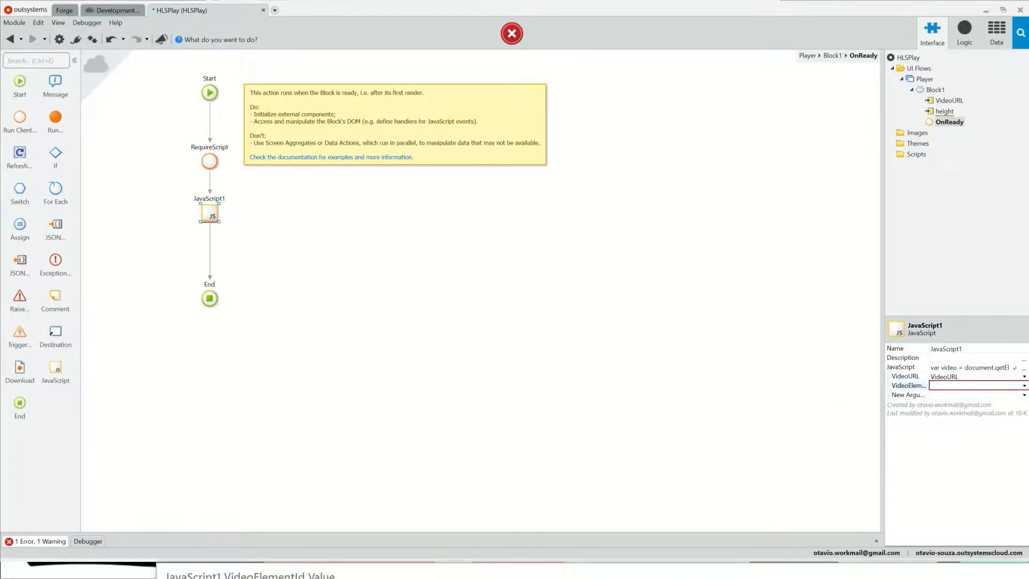
pyautogui.click(974, 384)
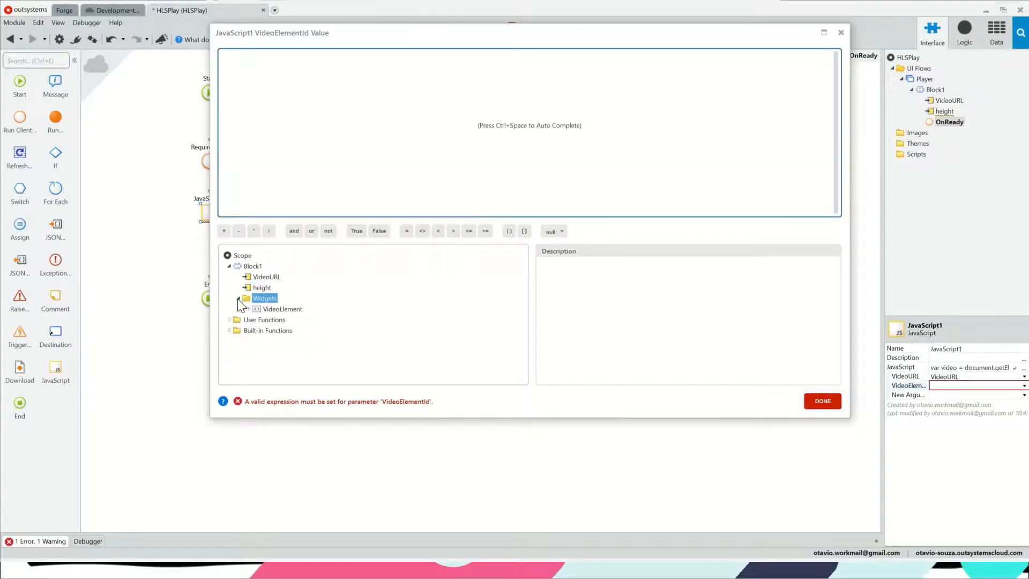
pyautogui.click(281, 308)
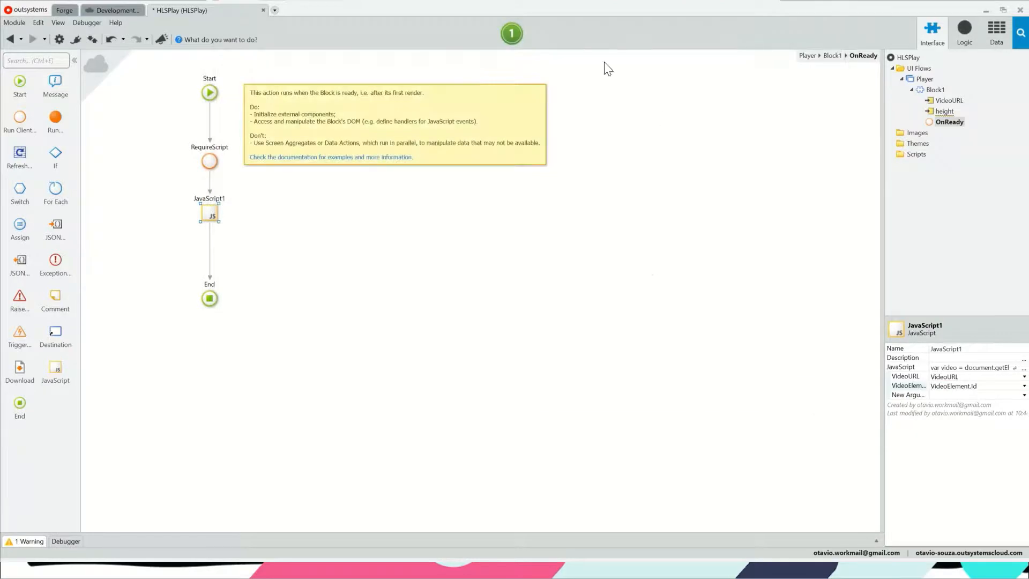
# Step: Set Block1 Public to Yes and republish the HLSPlay library
pyautogui.click(511, 33)
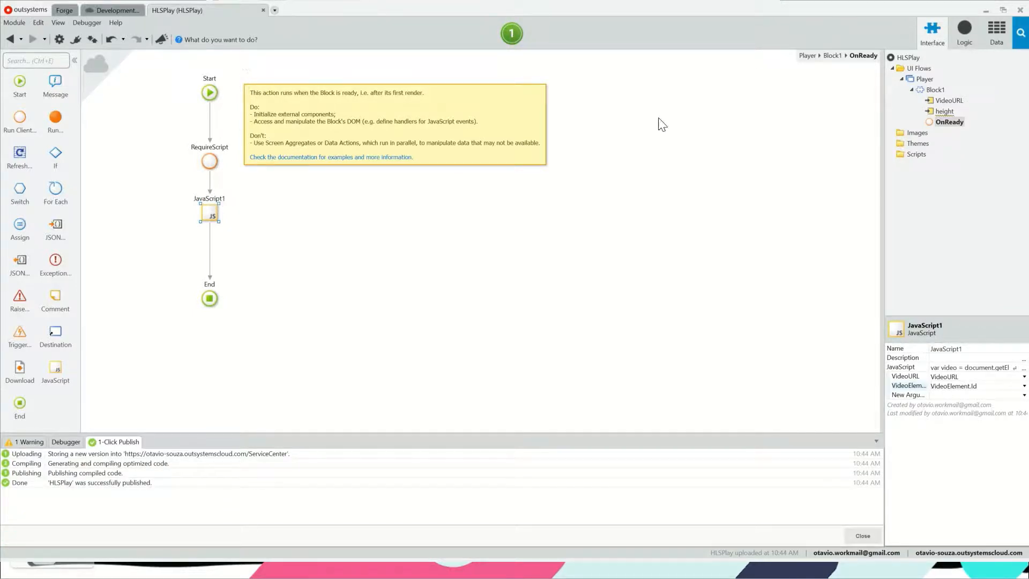
pyautogui.click(934, 89)
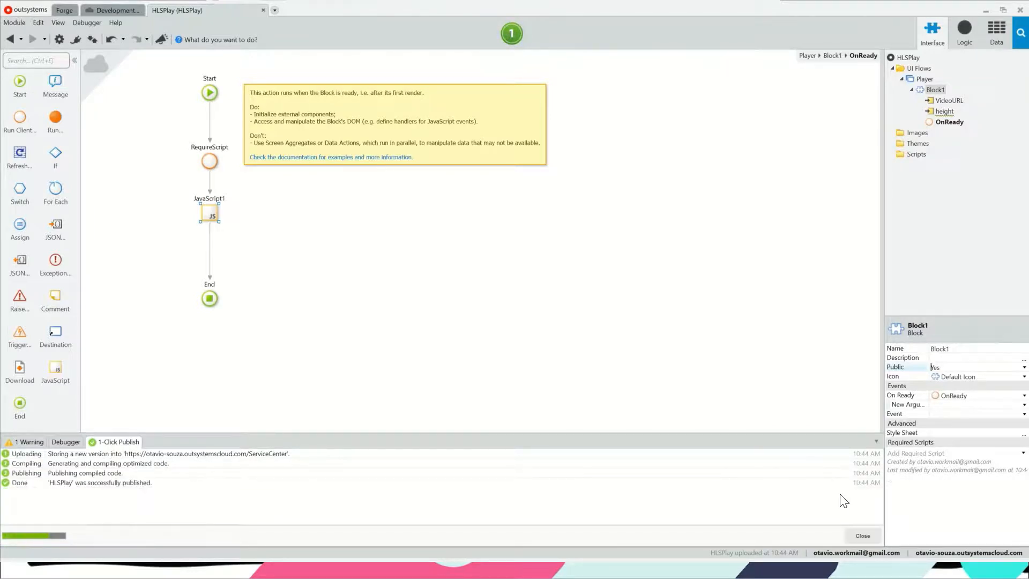
pyautogui.moveTo(194, 56)
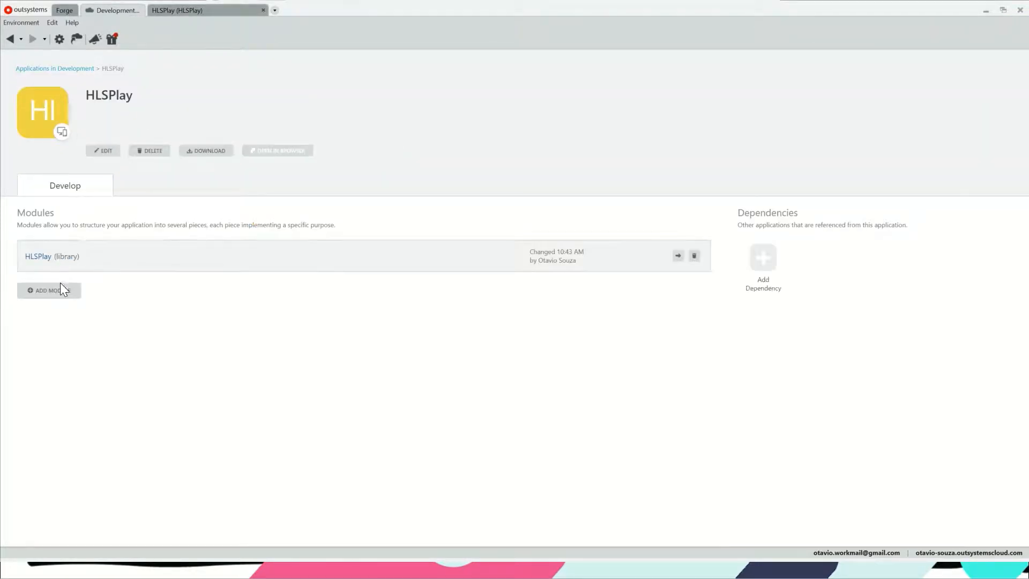
# Step: Add a Reactive Web App module named HLSPlayDemo to the HLSPlay application
pyautogui.click(48, 291)
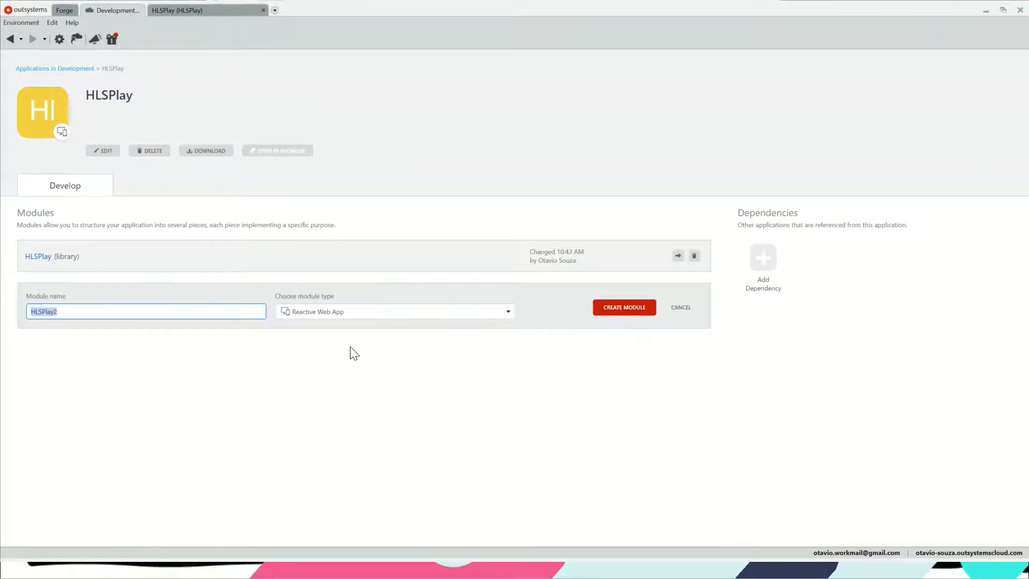
pyautogui.write('HLSPlayDemo')
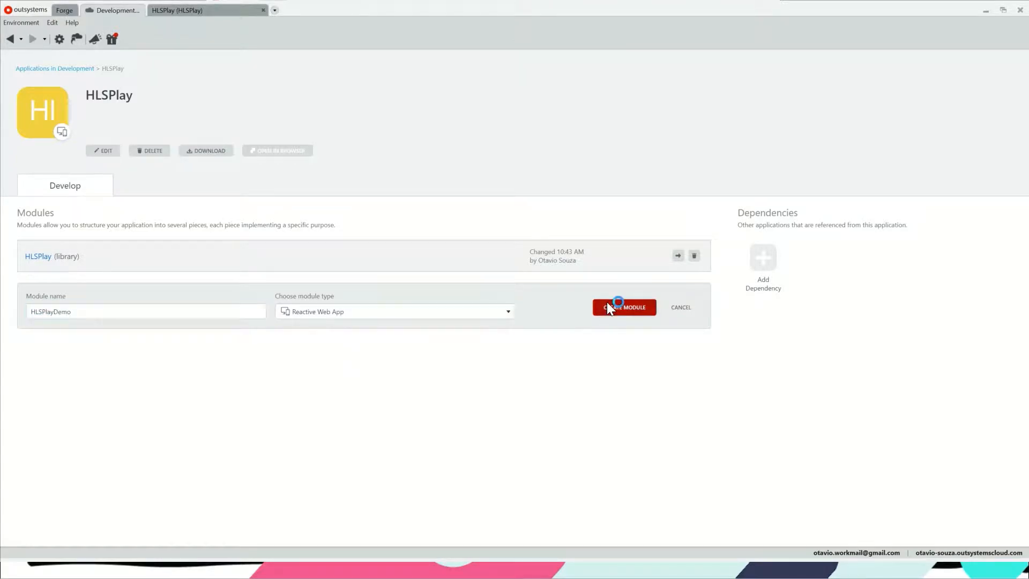
pyautogui.click(623, 307)
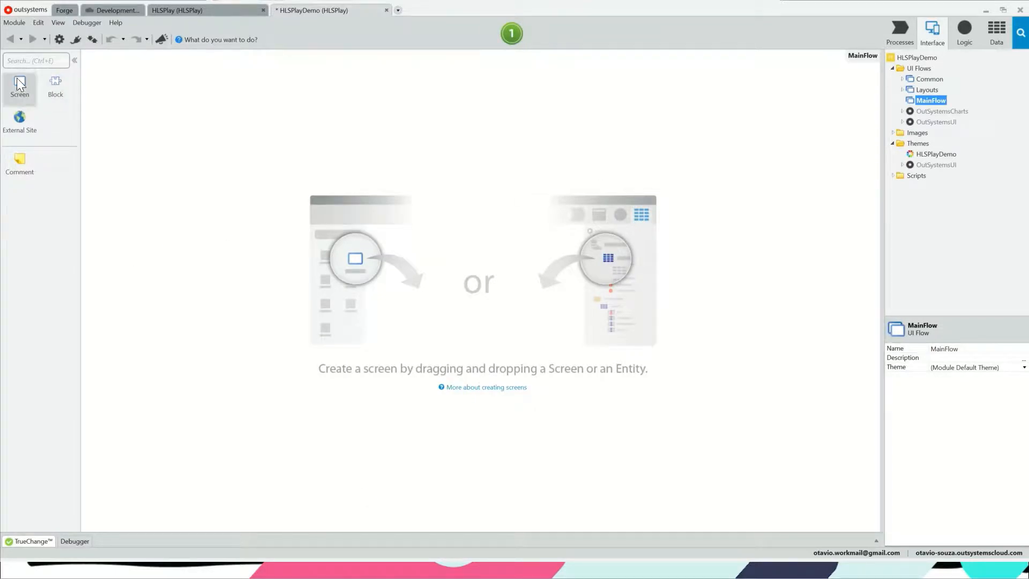
# Step: Create an empty screen named VideoPlayer in HLSPlayDemo's MainFlow
pyautogui.click(20, 85)
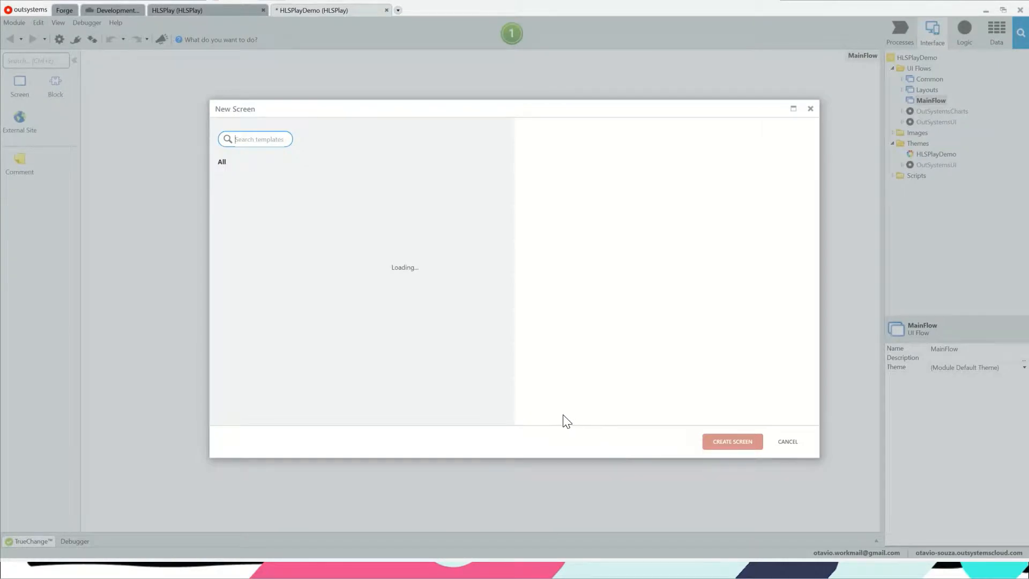
pyautogui.write('v')
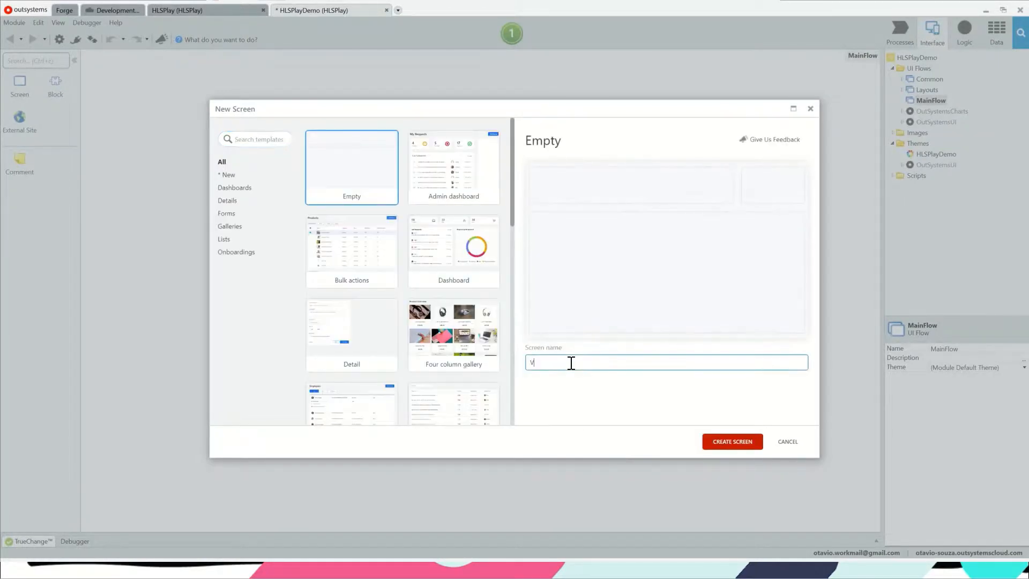
pyautogui.write('ideoPlayer')
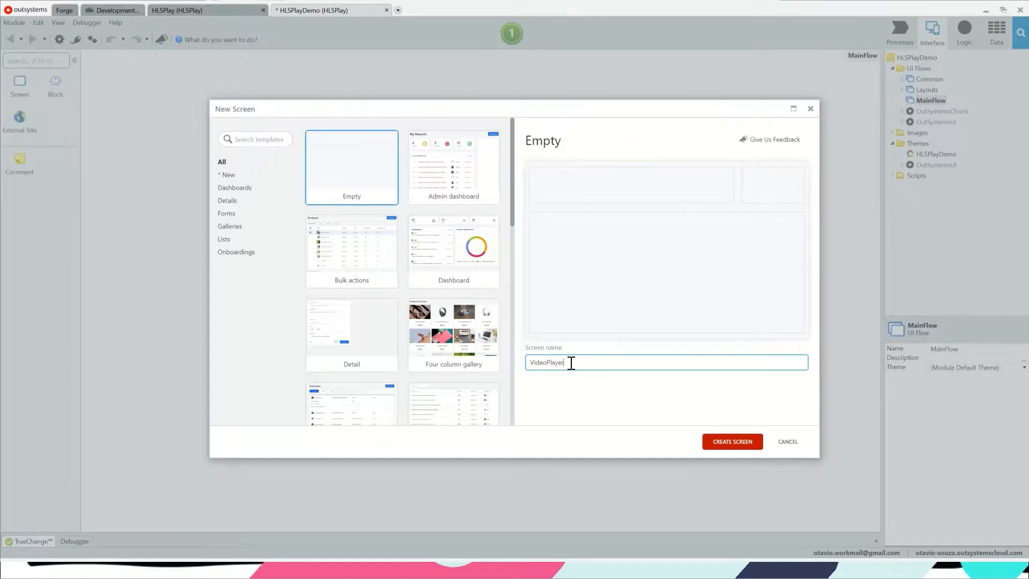
pyautogui.click(786, 441)
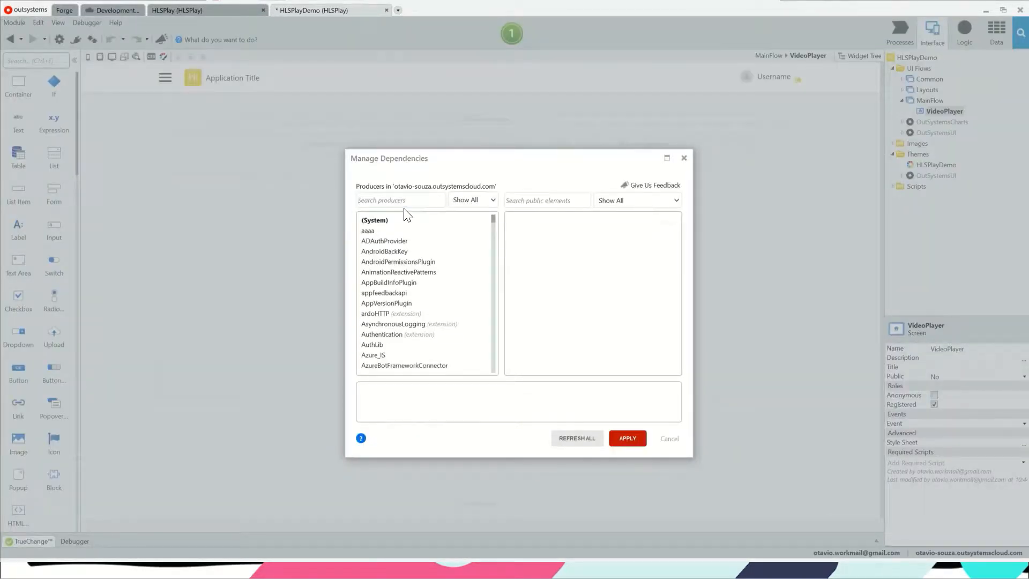
# Step: Add the HLSPlay library's Block1 as a dependency via Manage Dependencies, searching 'hls', and apply
pyautogui.write('hlsplay')
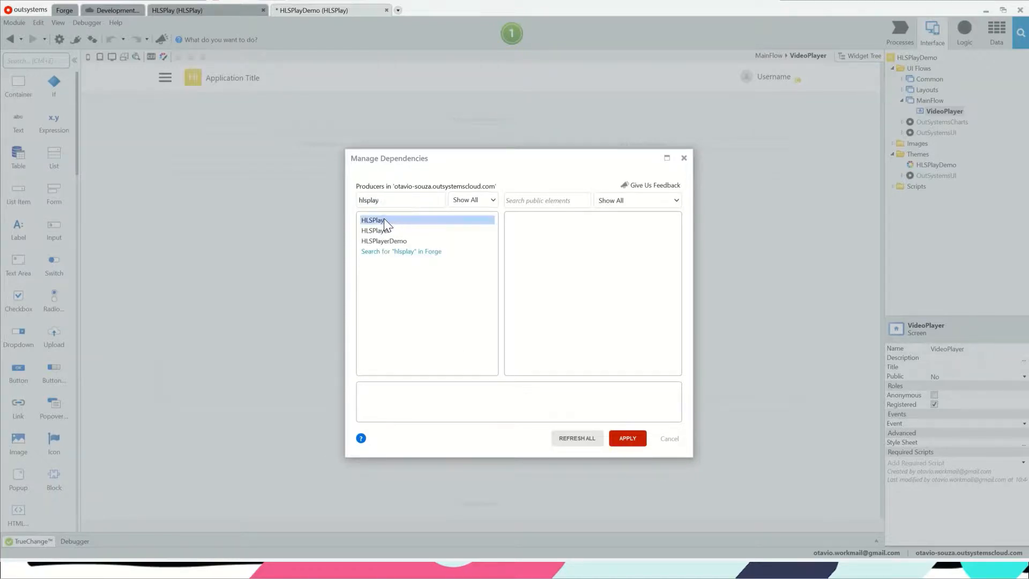
pyautogui.click(372, 219)
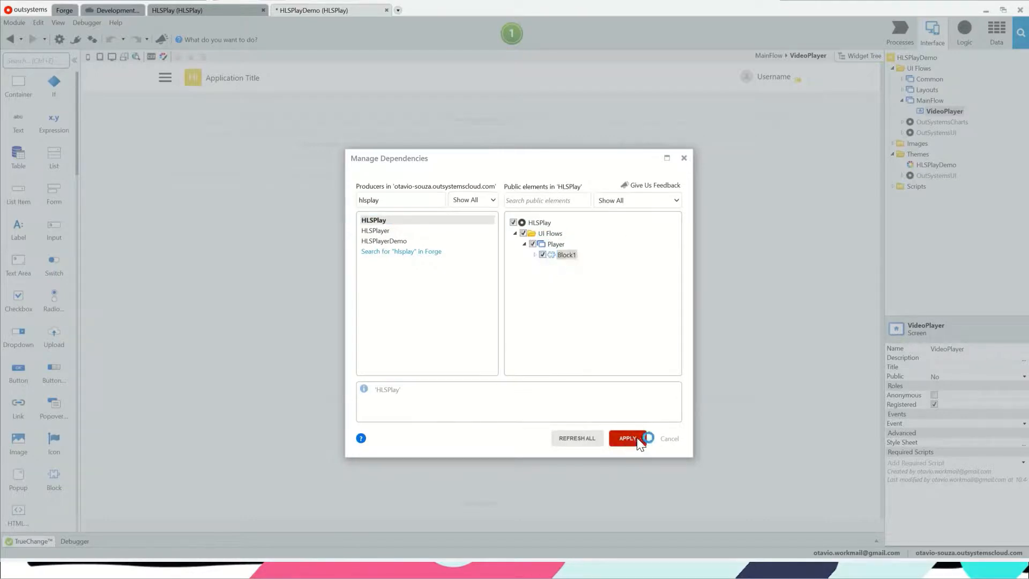
pyautogui.click(625, 437)
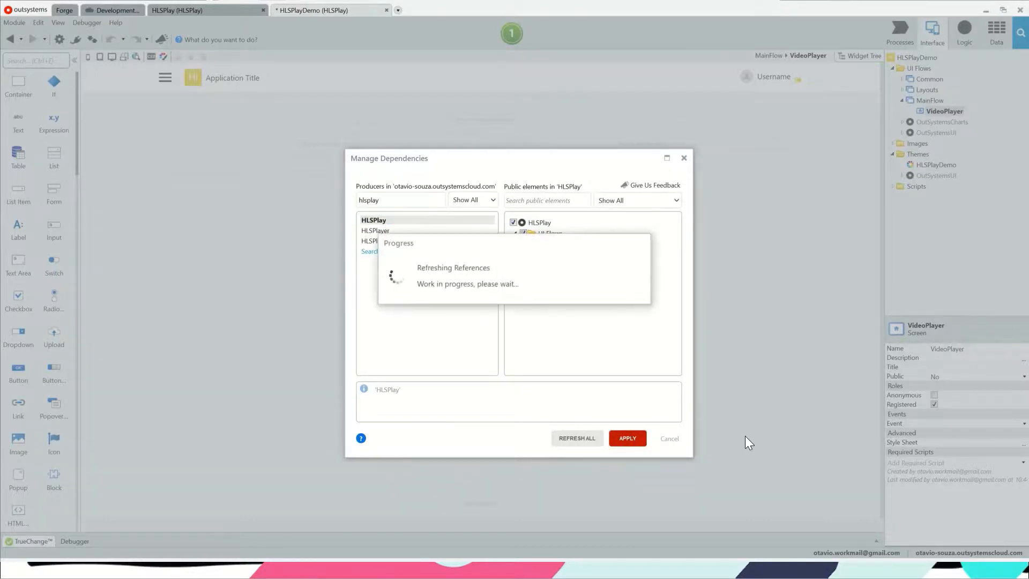
pyautogui.click(625, 437)
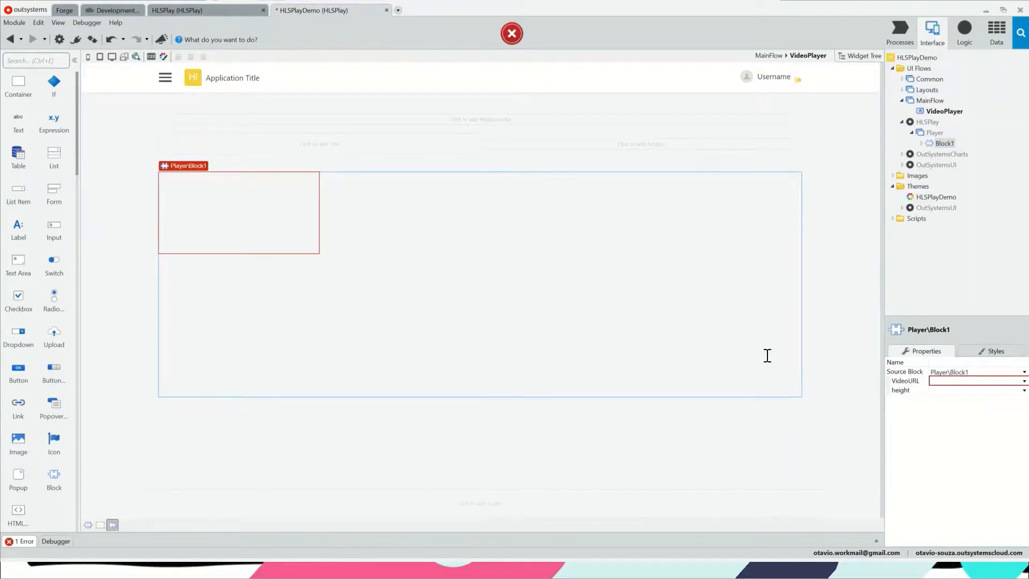
pyautogui.moveTo(287, 308)
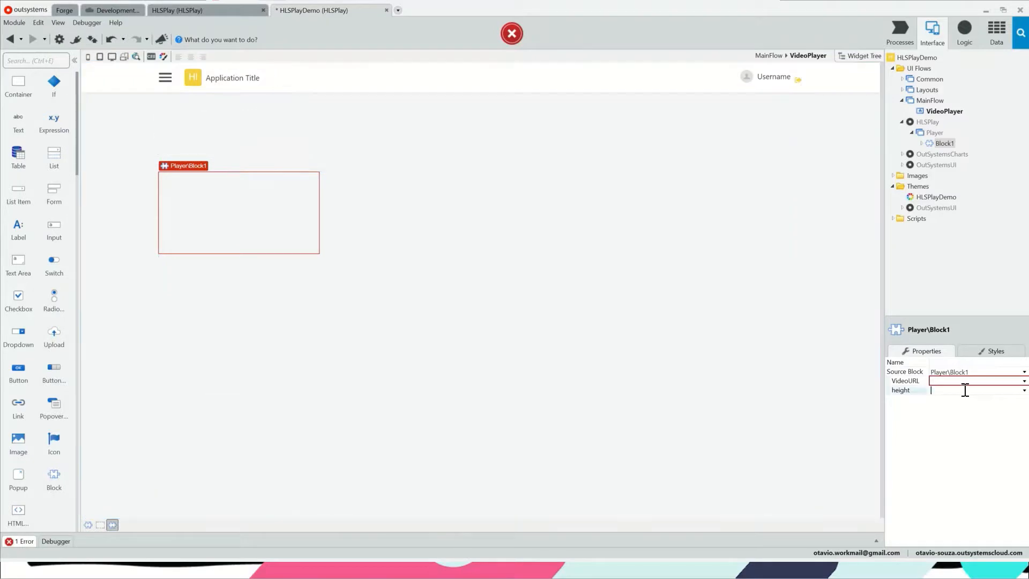
# Step: Set Block1's height to 600 and its VideoURL to the x36xhzz.m3u8 stream address
pyautogui.write('600')
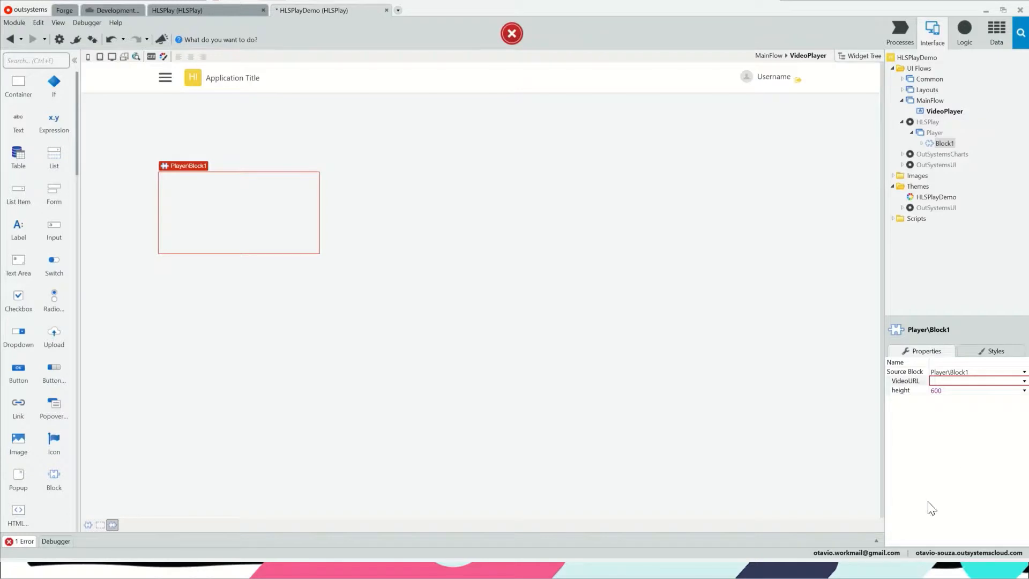
pyautogui.click(971, 380)
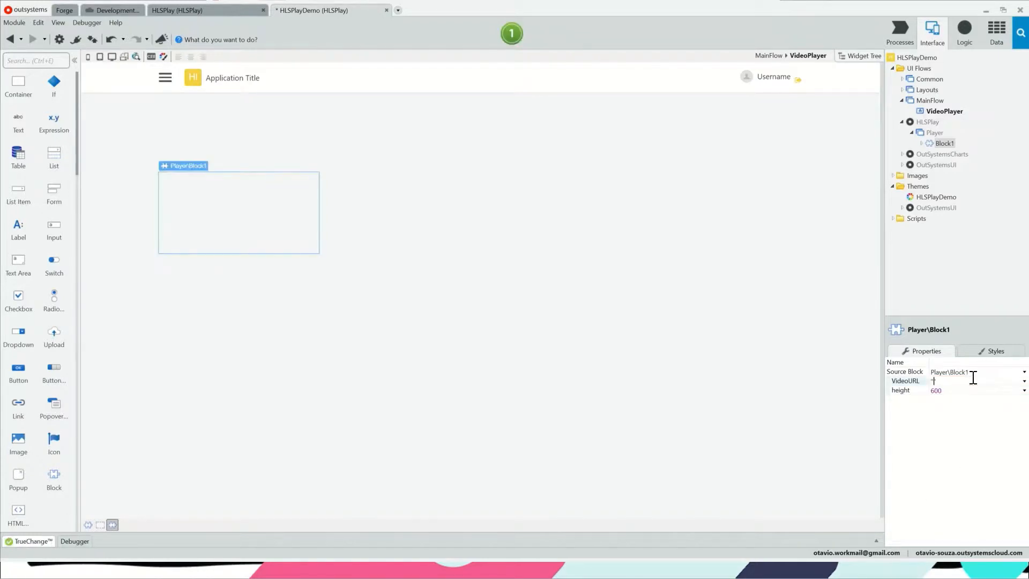
pyautogui.write('lev/x36xhzz/x36xhzz.m3u8')
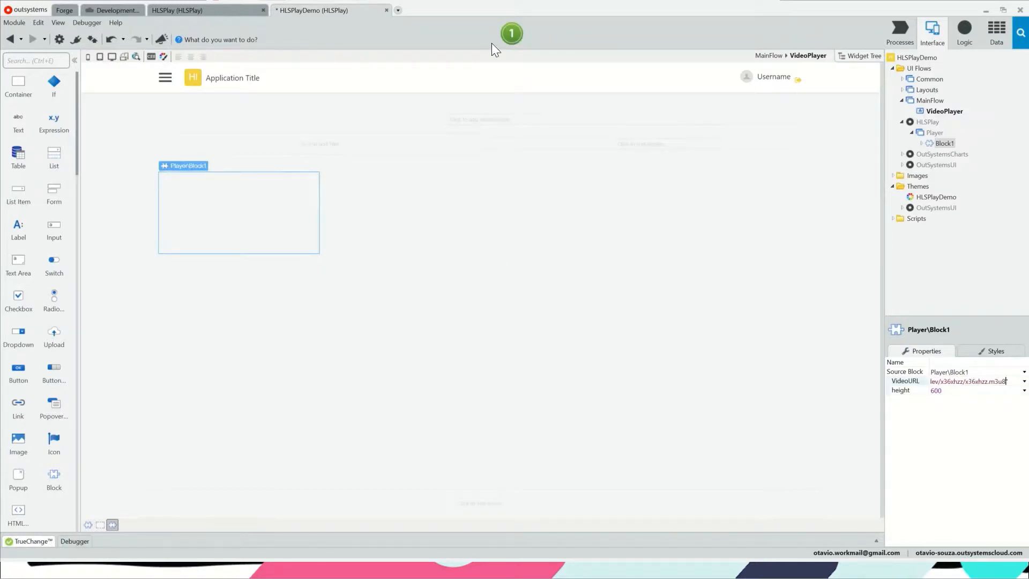
pyautogui.moveTo(673, 158)
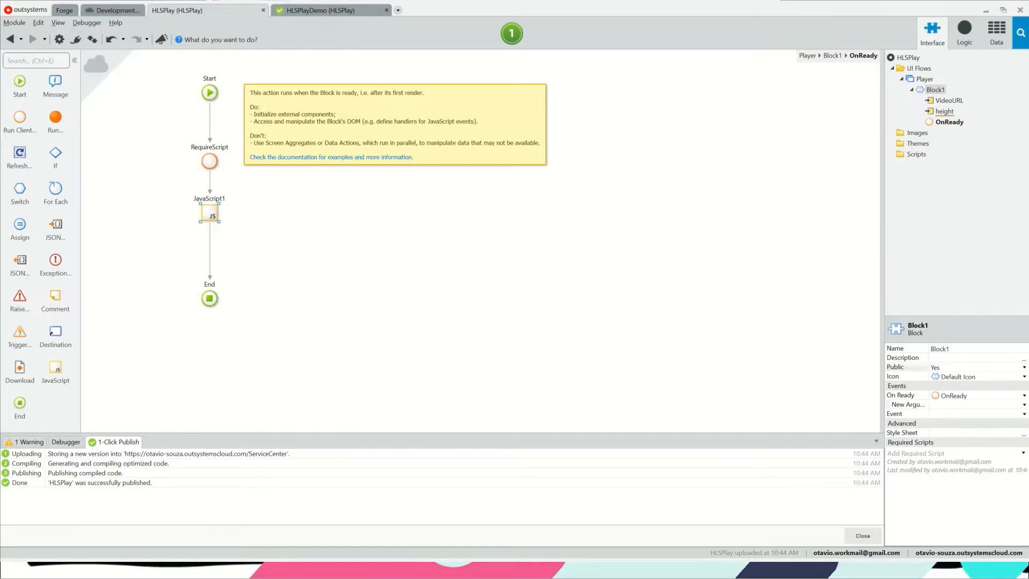
pyautogui.moveTo(1022, 256)
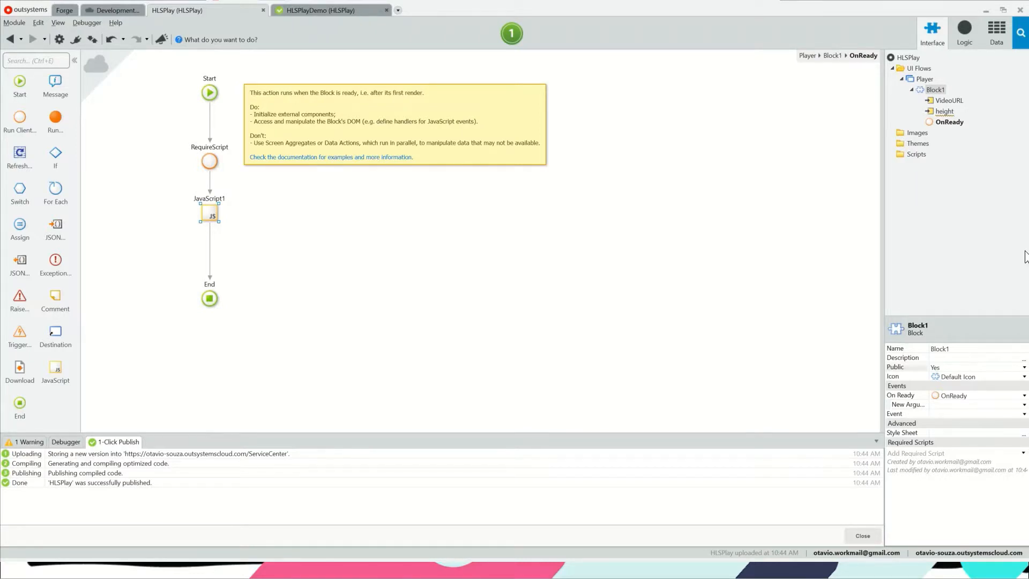
# Step: In Block1, bind VideoElement's height attribute to height and set controls = True, then republish
pyautogui.click(934, 89)
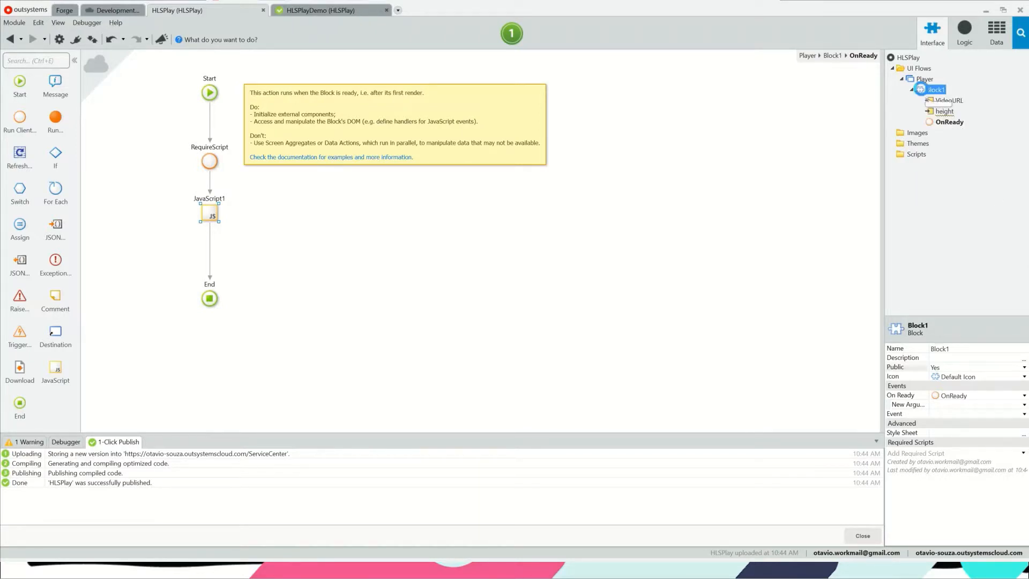
pyautogui.click(935, 89)
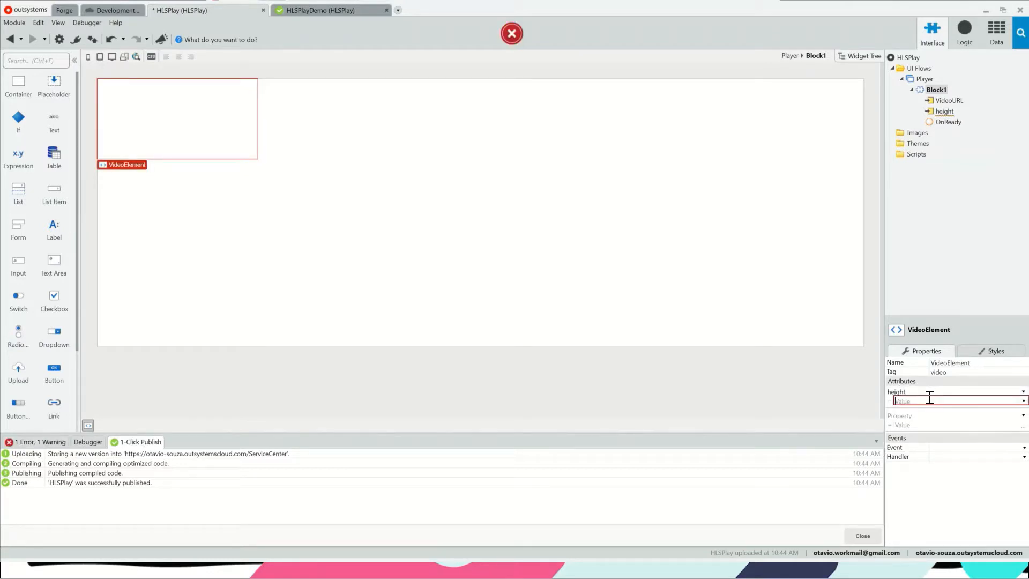
pyautogui.write('height')
pyautogui.click(956, 415)
pyautogui.write('controls')
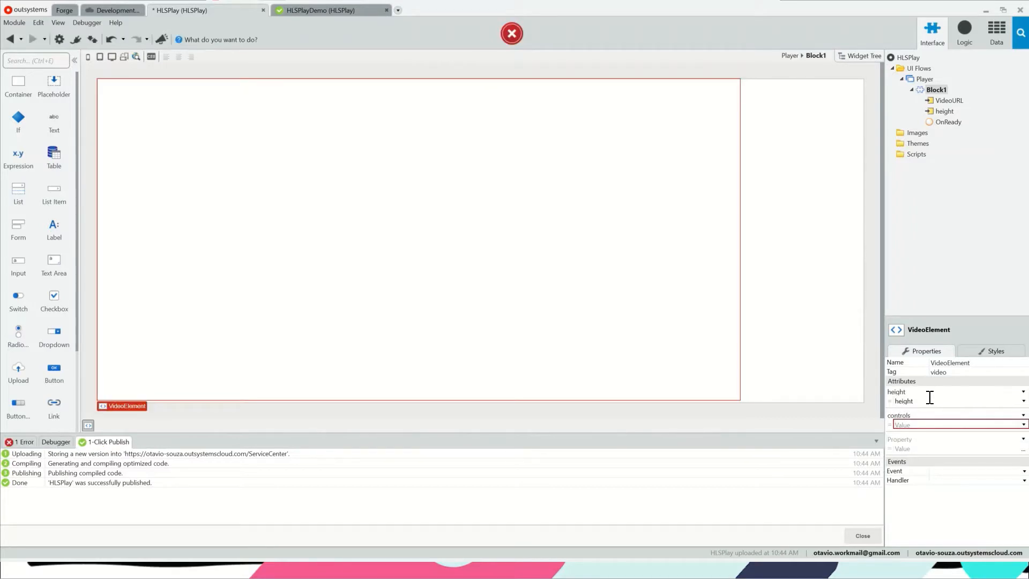
pyautogui.write('True')
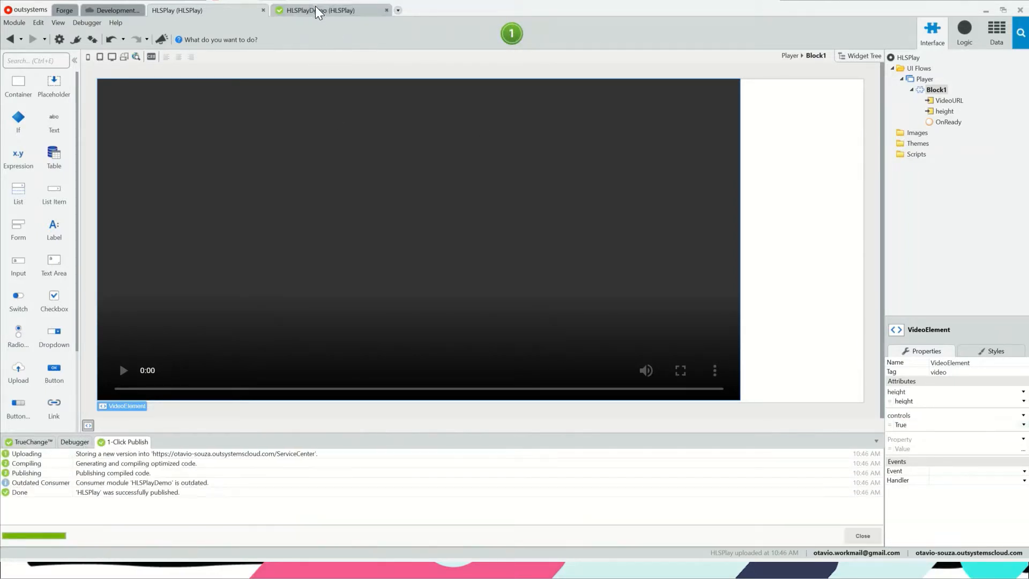
pyautogui.click(321, 10)
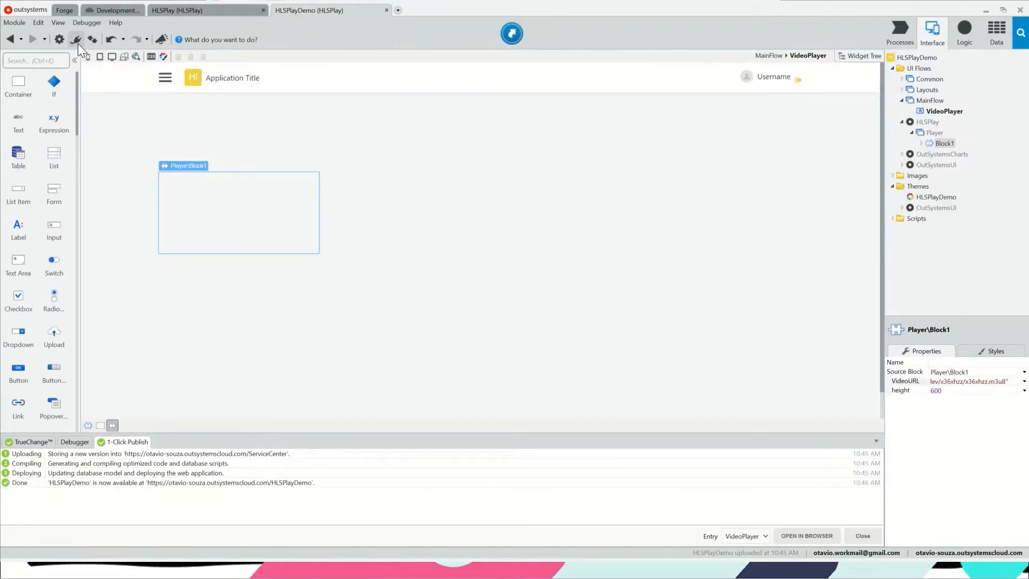
# Step: Refresh the outdated HLSPlay reference in HLSPlayDemo's Manage Dependencies and apply
pyautogui.click(76, 40)
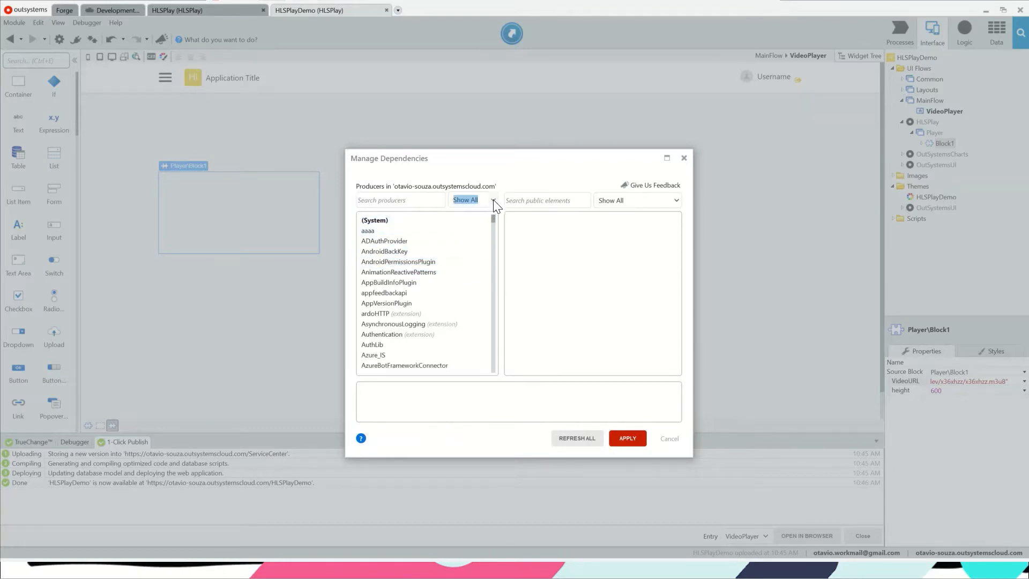
pyautogui.click(491, 201)
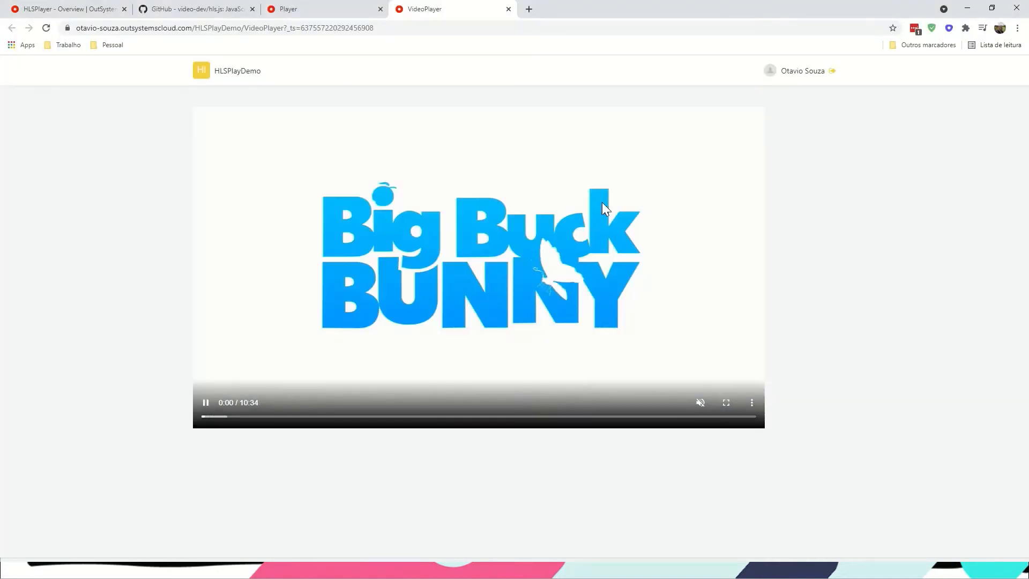
pyautogui.moveTo(341, 361)
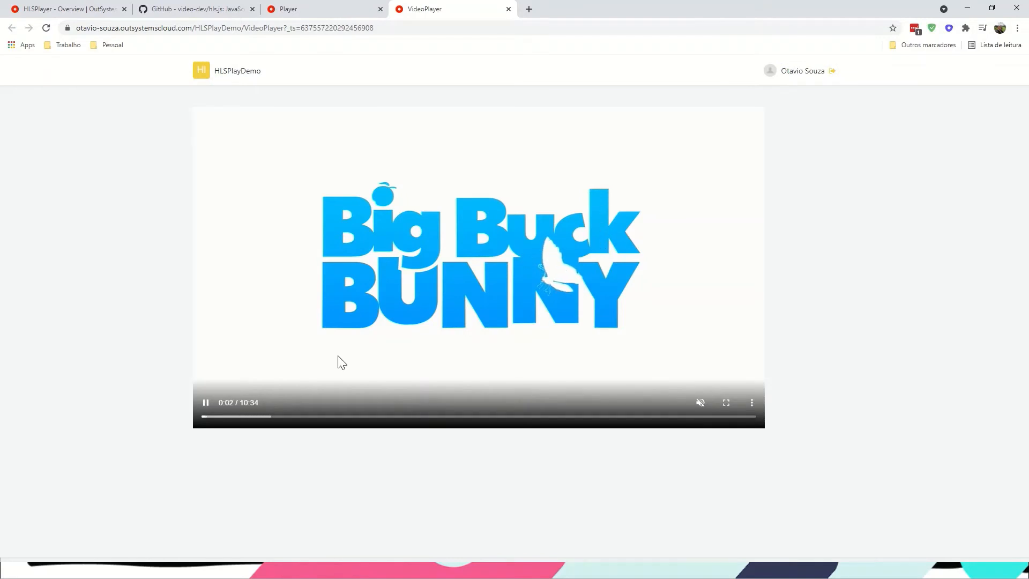